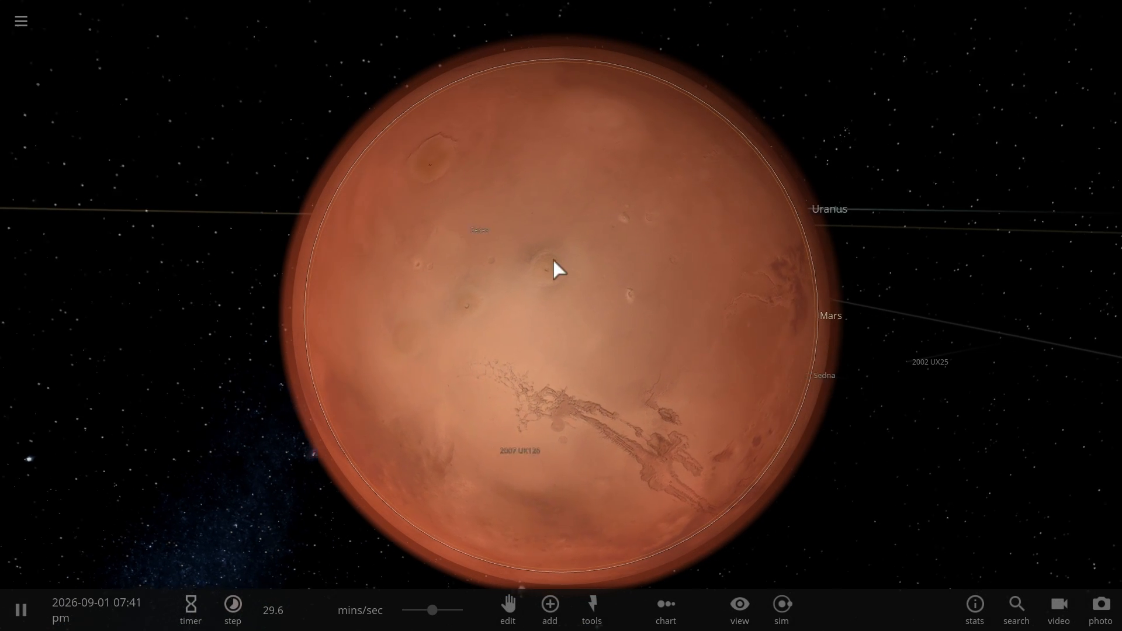
Step: Select Mars to show its basic properties: 3.73 m/s² gravity, 3.93 g/cm³ density
{"action": "left_click", "coordinate": [559, 269]}
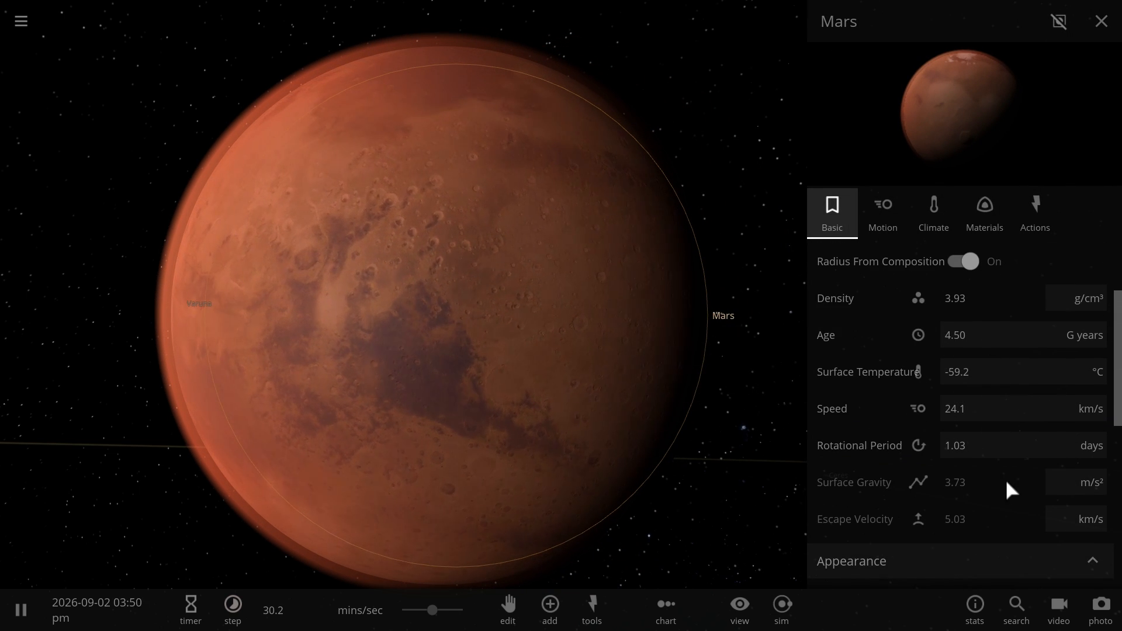
{"action": "mouse_move", "coordinate": [954, 490]}
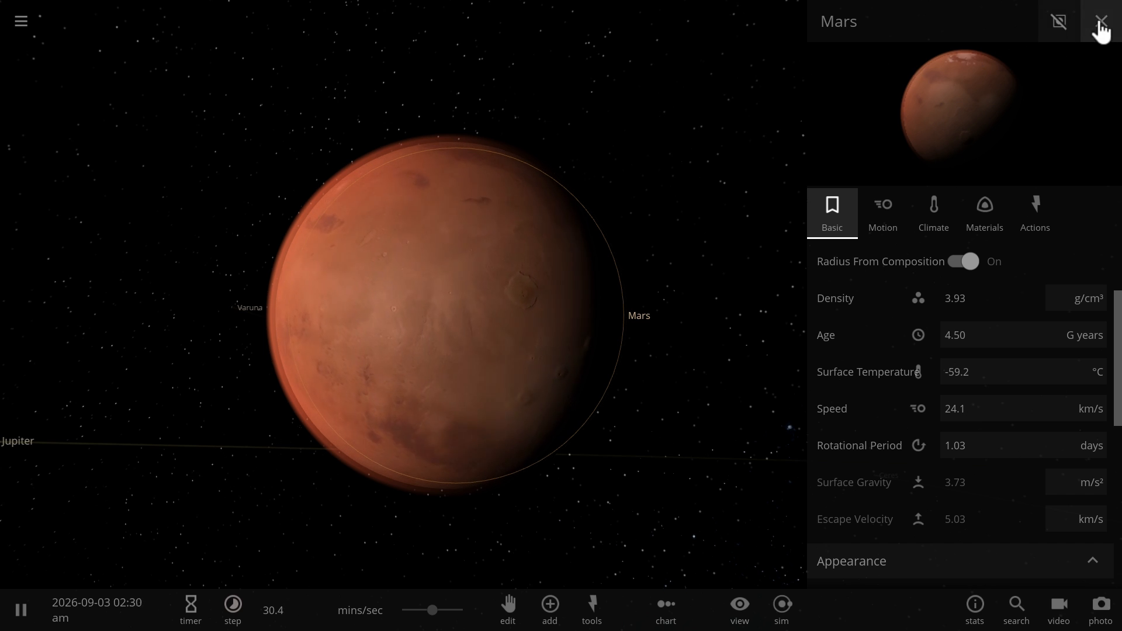
Step: Close Mars's properties panel and zoom out from the planet
{"action": "left_click", "coordinate": [1101, 21]}
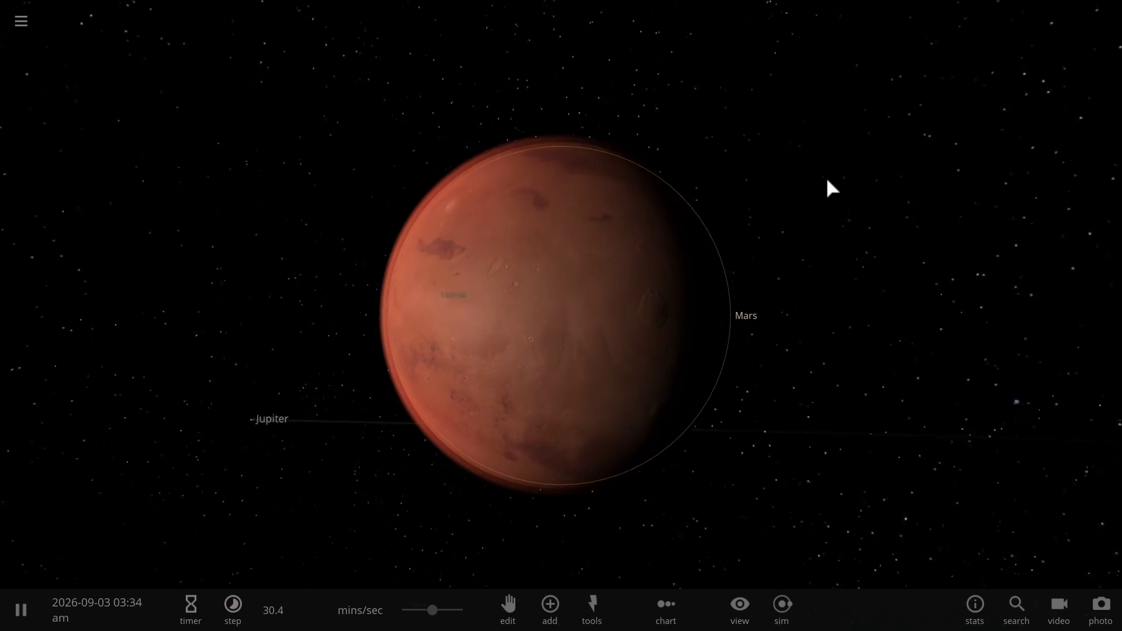
{"action": "scroll", "scroll_direction": "down", "scroll_amount": 3}
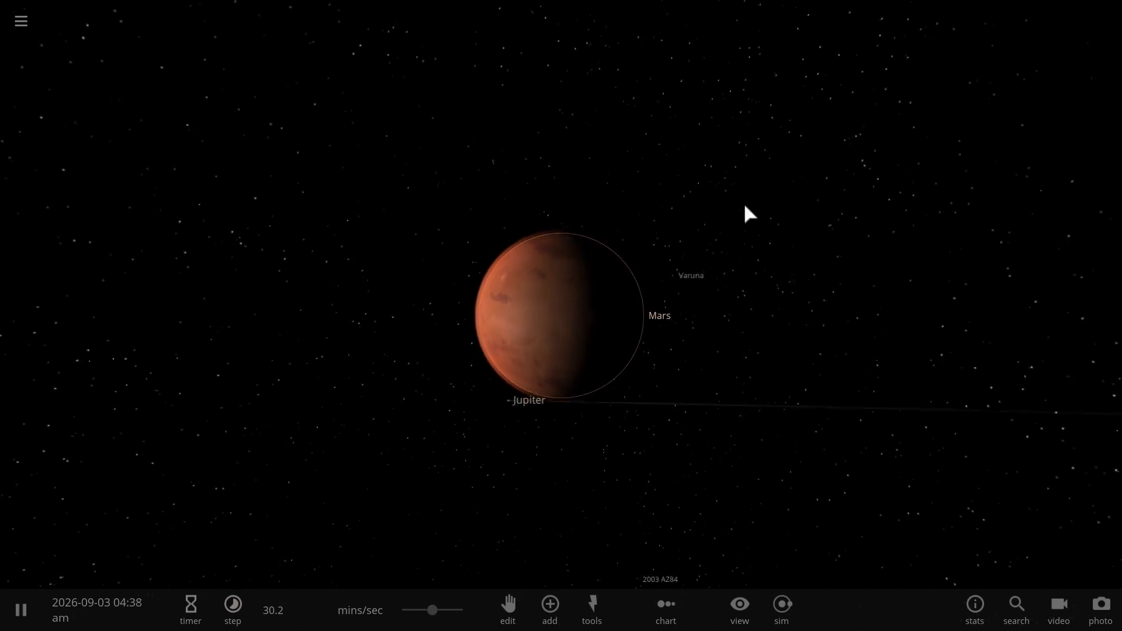
{"action": "mouse_move", "coordinate": [599, 235]}
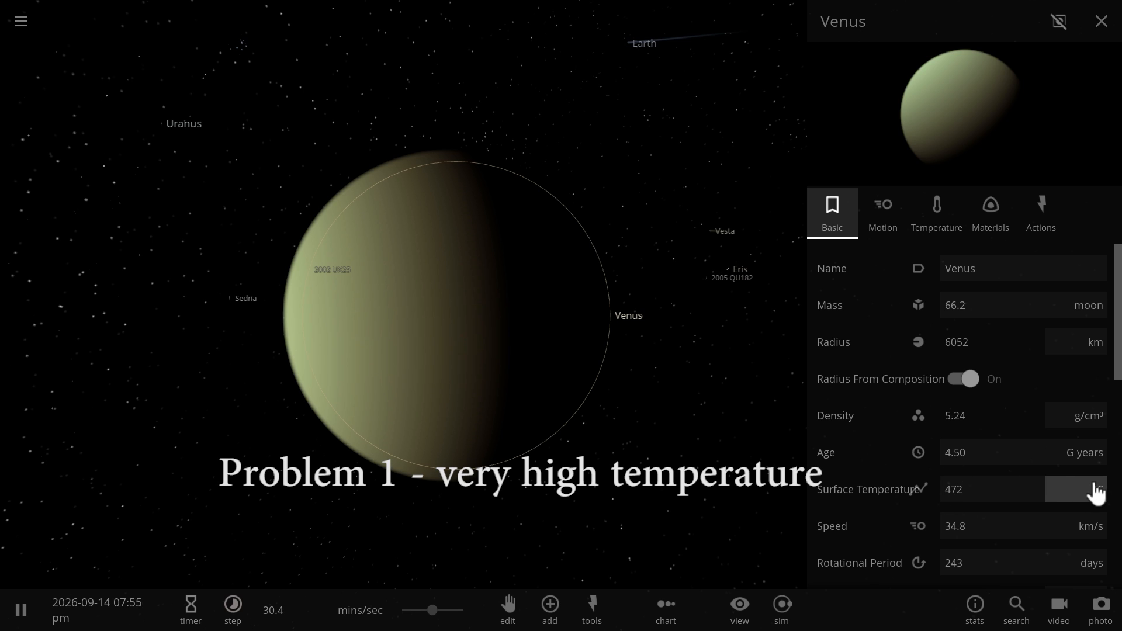
{"action": "left_click", "coordinate": [1089, 490]}
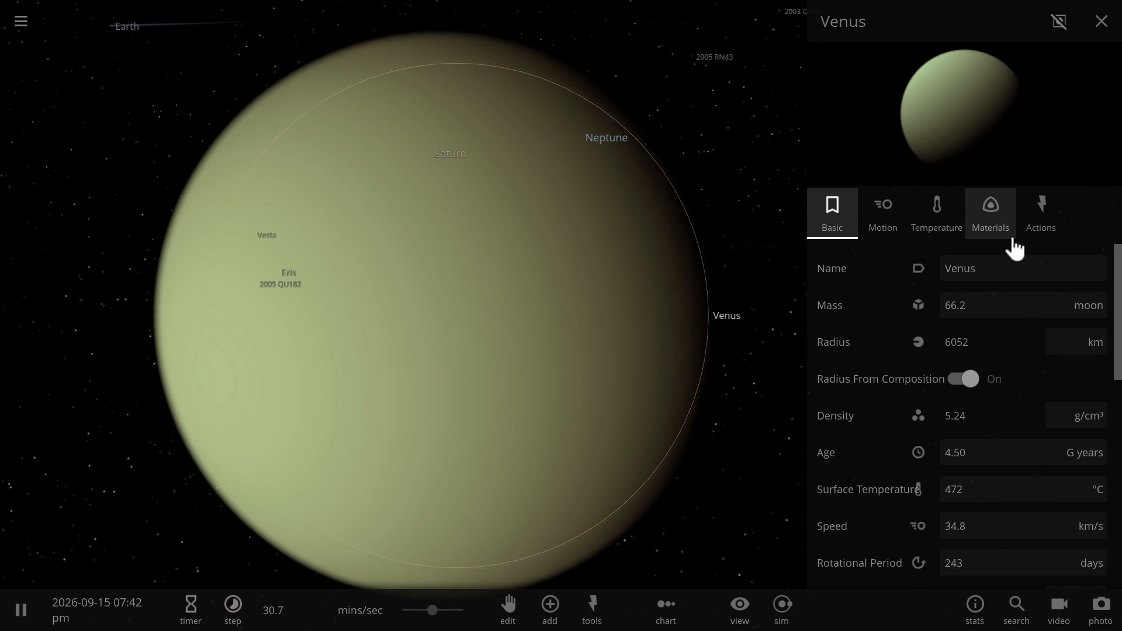
Step: View Venus's materials, then its temperature and atmosphere: 91.3 atm pressure, 550 °C greenhouse effect
{"action": "left_click", "coordinate": [990, 211]}
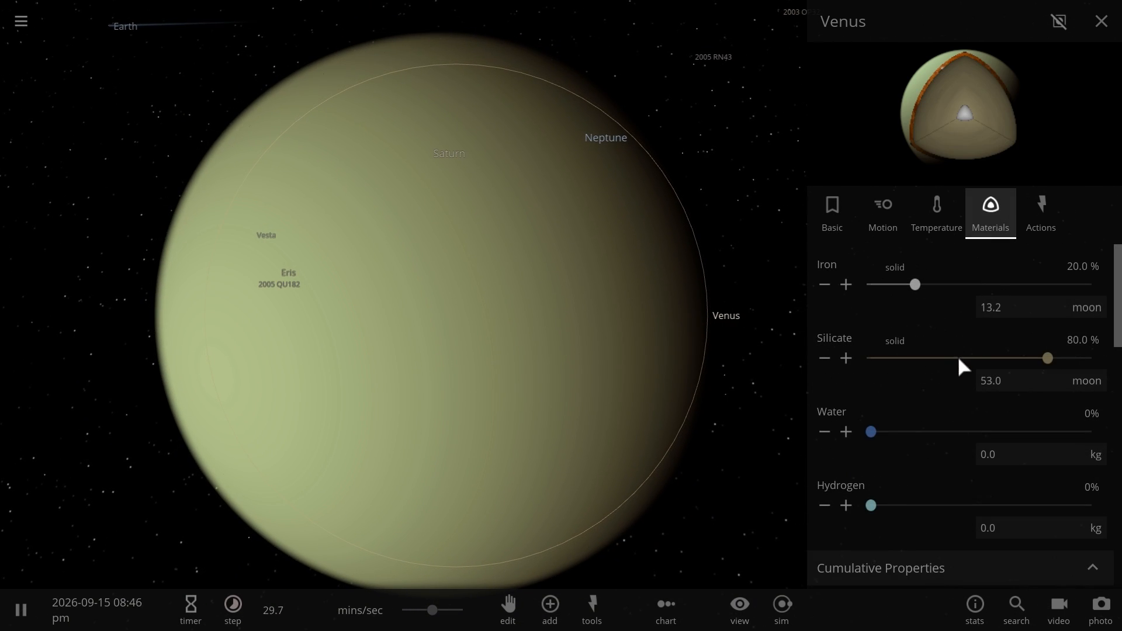
{"action": "scroll", "scroll_direction": "down", "scroll_amount": 3}
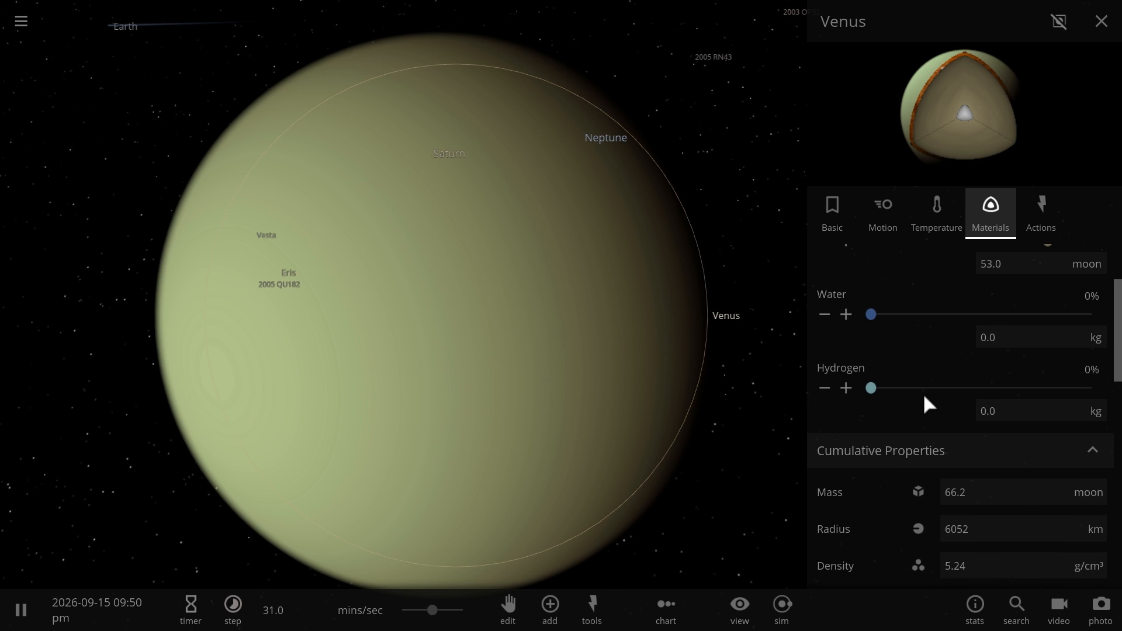
{"action": "left_click", "coordinate": [936, 213]}
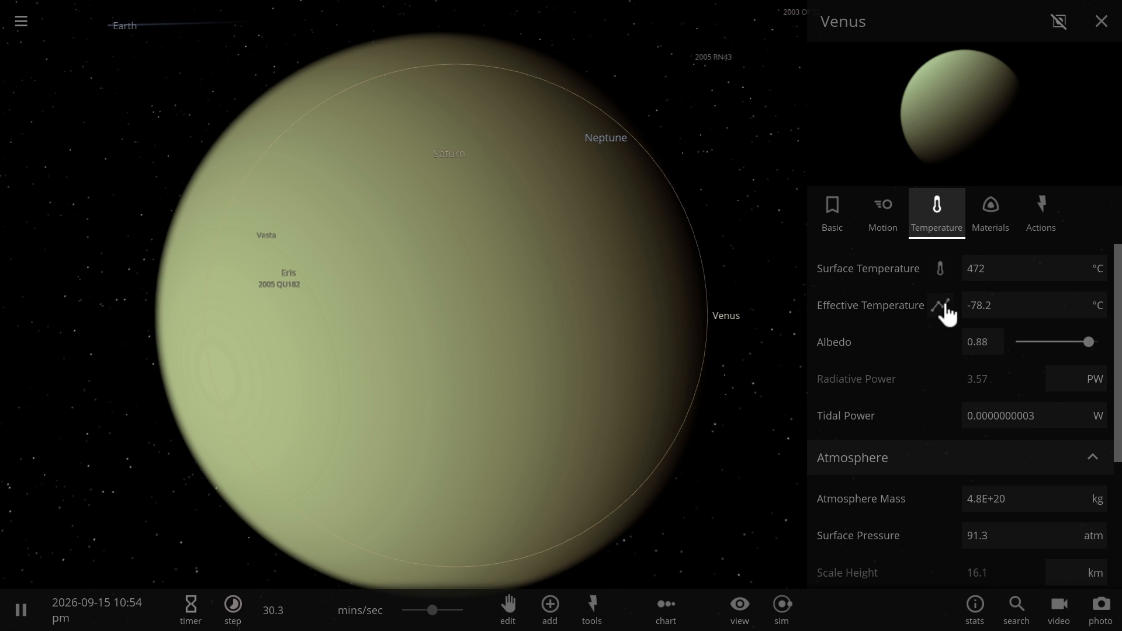
{"action": "scroll", "scroll_direction": "down", "scroll_amount": 3}
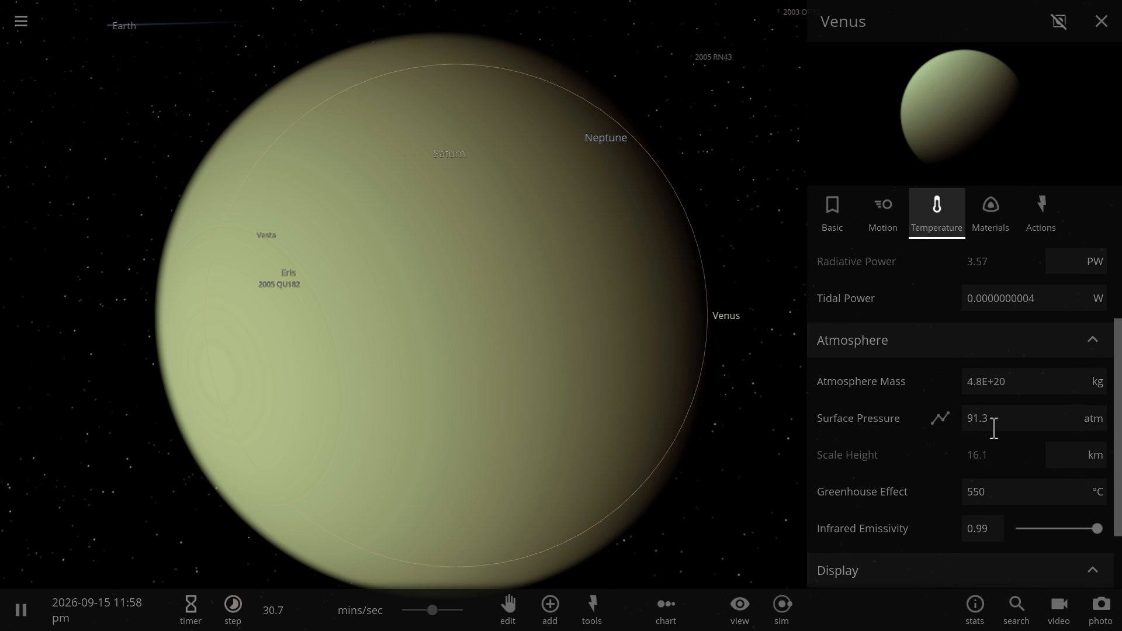
{"action": "mouse_move", "coordinate": [1028, 475]}
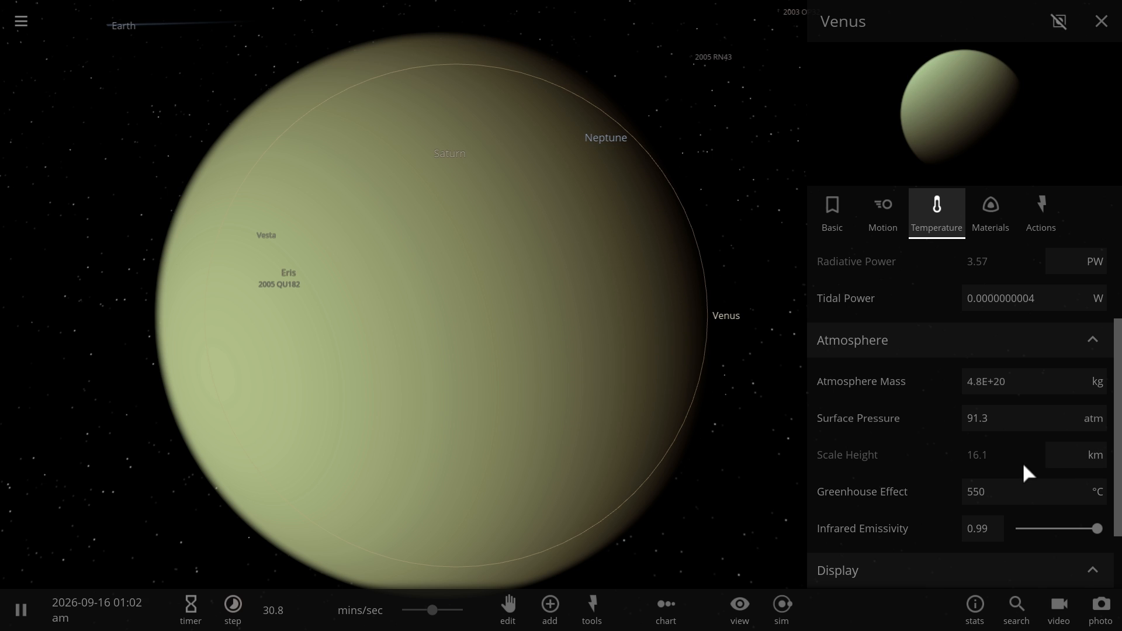
{"action": "mouse_move", "coordinate": [1025, 465]}
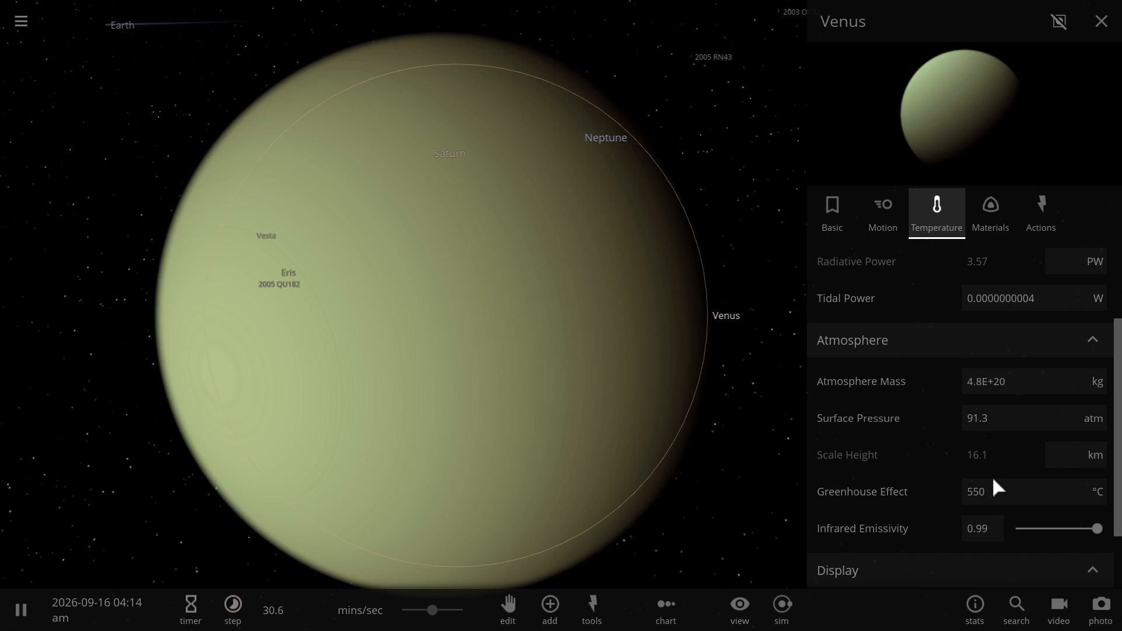
{"action": "scroll", "scroll_direction": "down", "scroll_amount": 3}
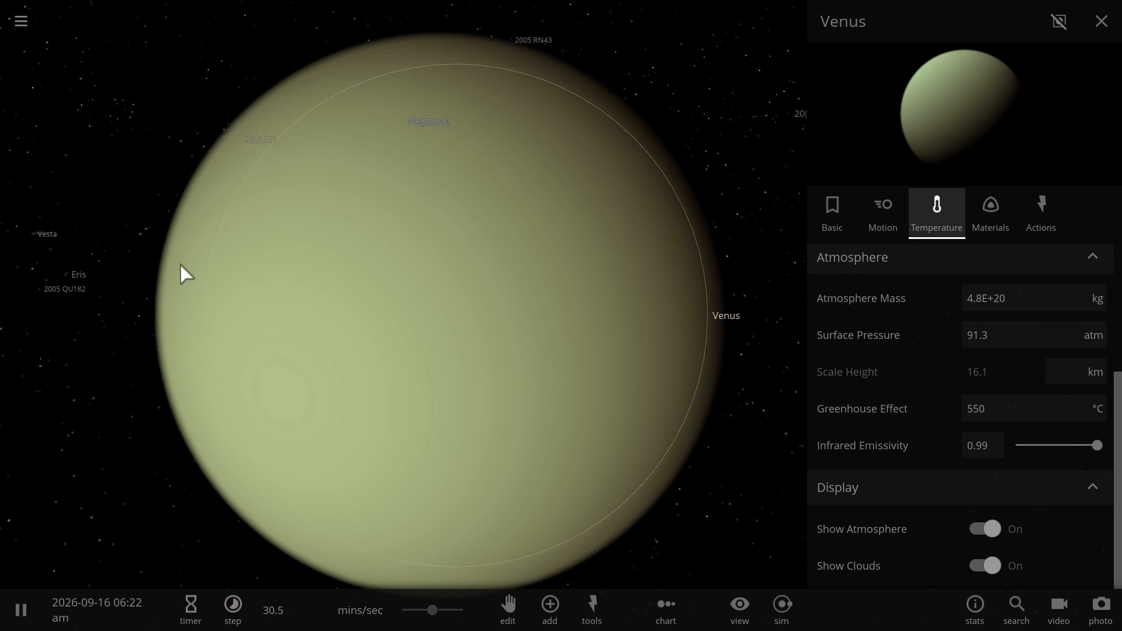
{"action": "mouse_move", "coordinate": [643, 199]}
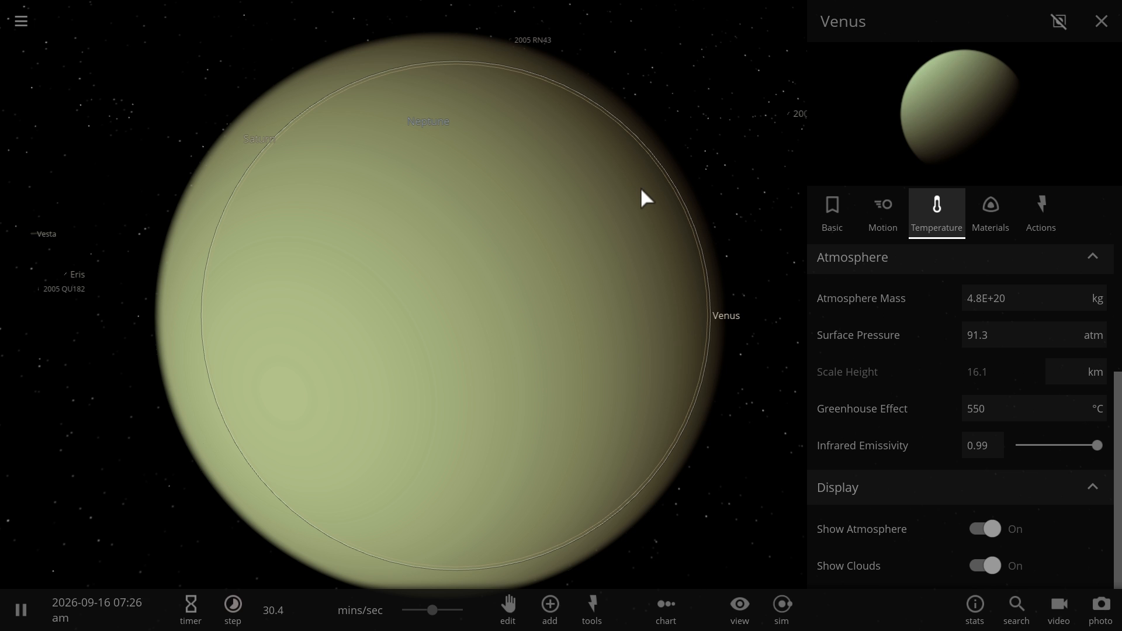
{"action": "mouse_move", "coordinate": [604, 226]}
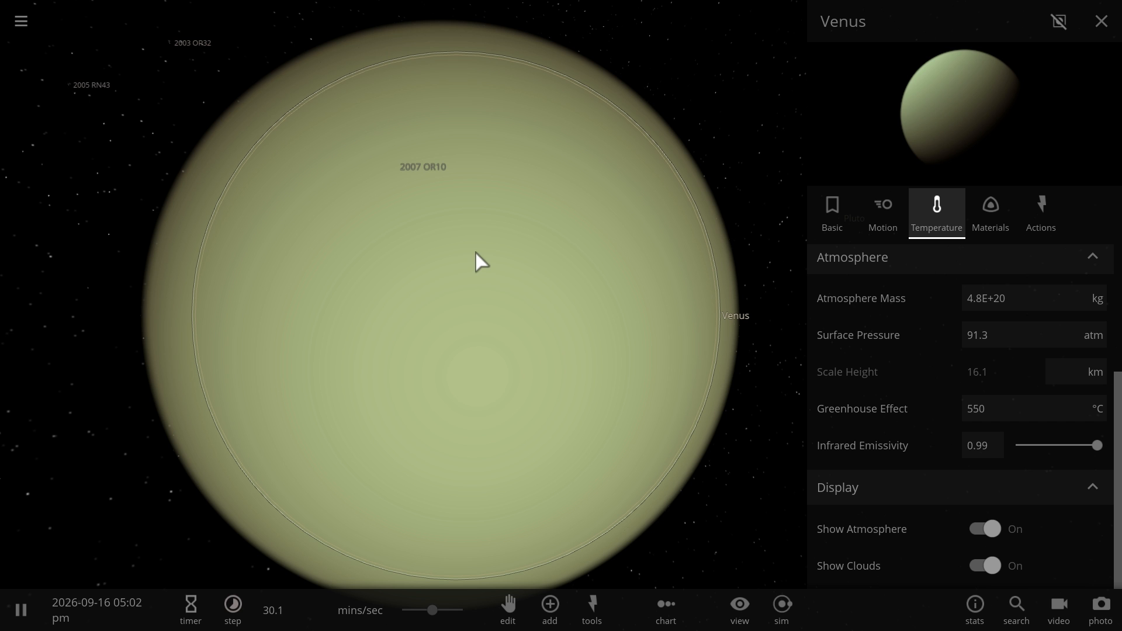
{"action": "mouse_move", "coordinate": [536, 233]}
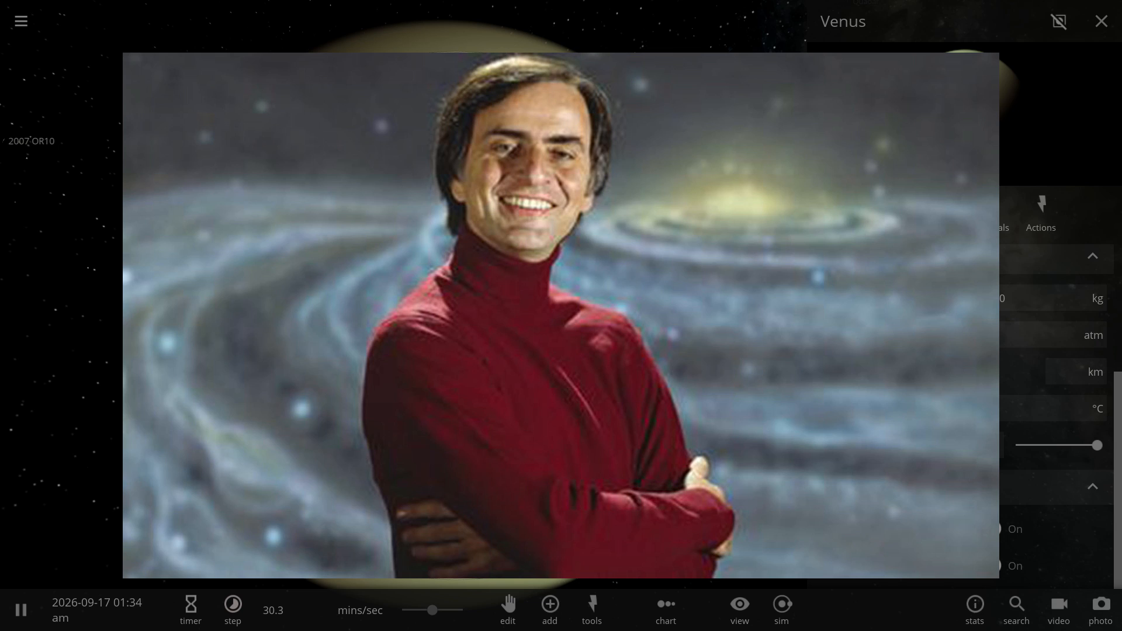
{"action": "left_click", "coordinate": [1102, 21]}
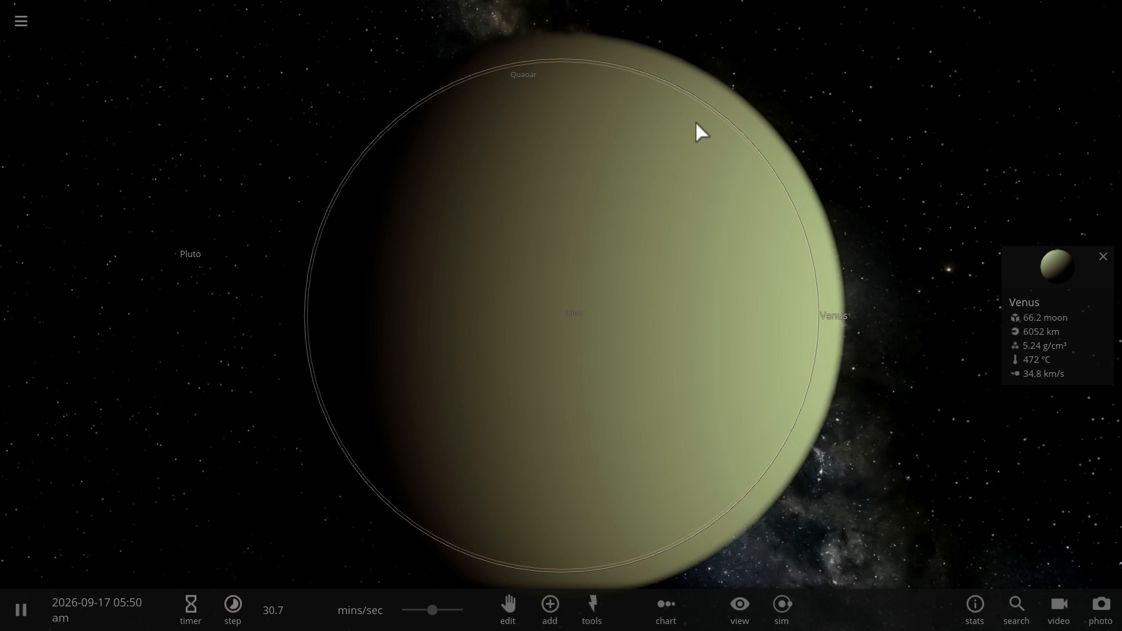
{"action": "mouse_move", "coordinate": [713, 272]}
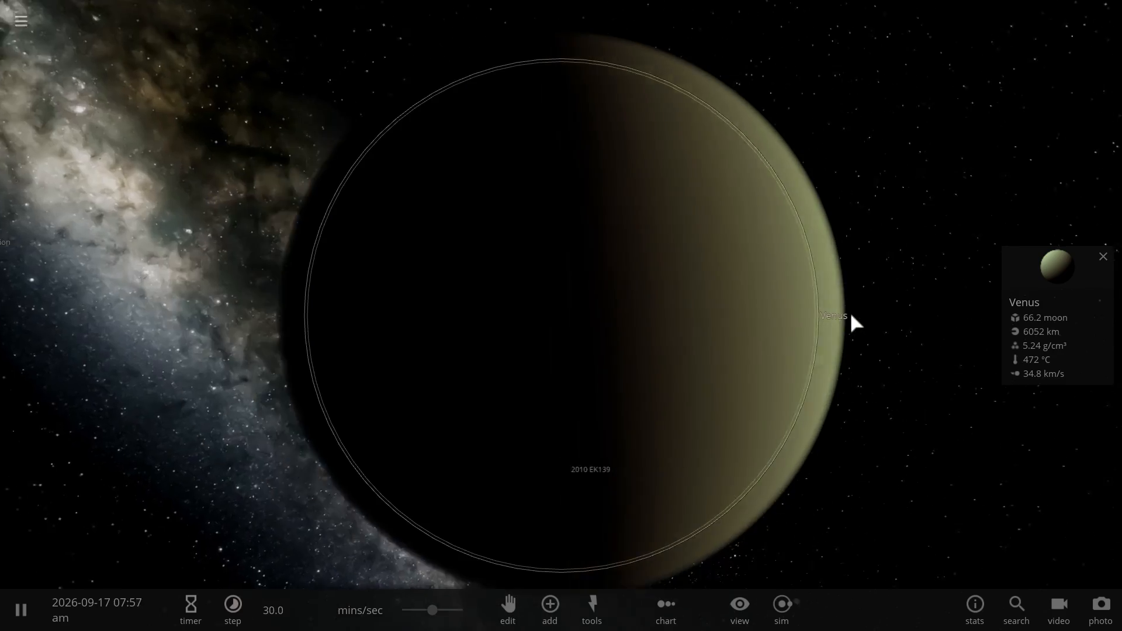
{"action": "scroll", "scroll_direction": "down", "scroll_amount": 3}
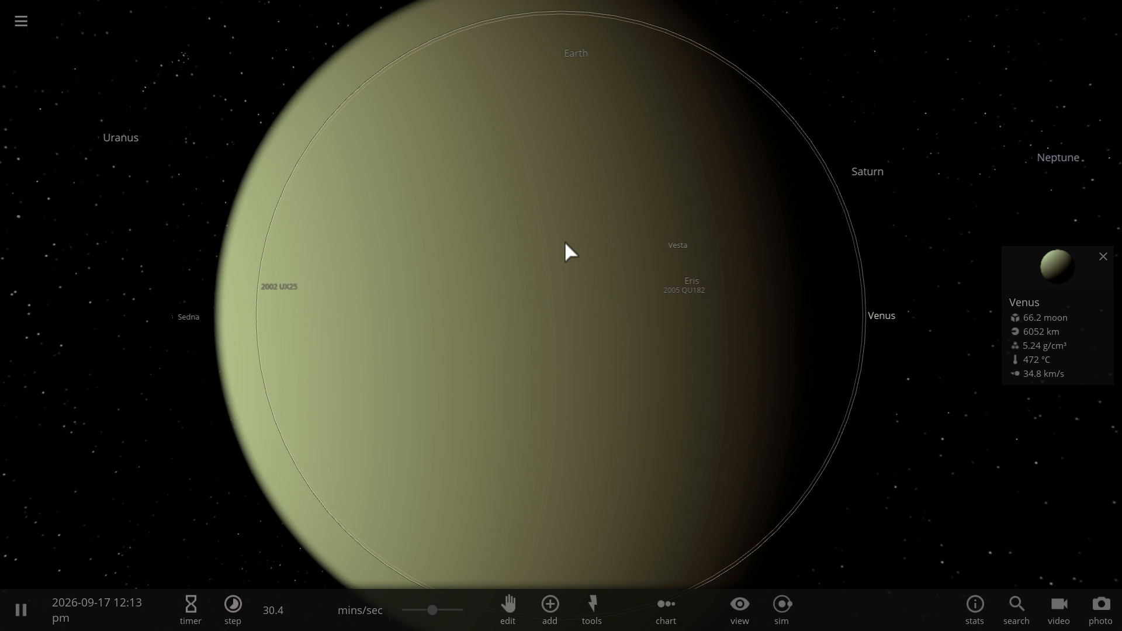
{"action": "mouse_move", "coordinate": [476, 290]}
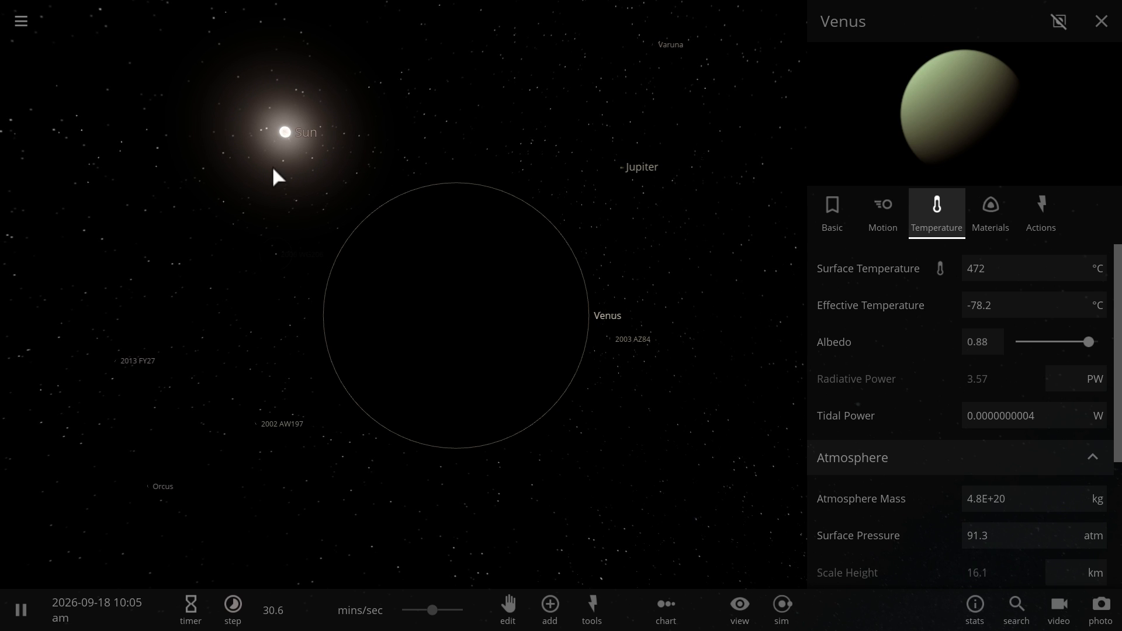
Step: Lower Venus's surface pressure to 2.51 atm, dropping the greenhouse effect to 140 °C
{"action": "left_click", "coordinate": [831, 213]}
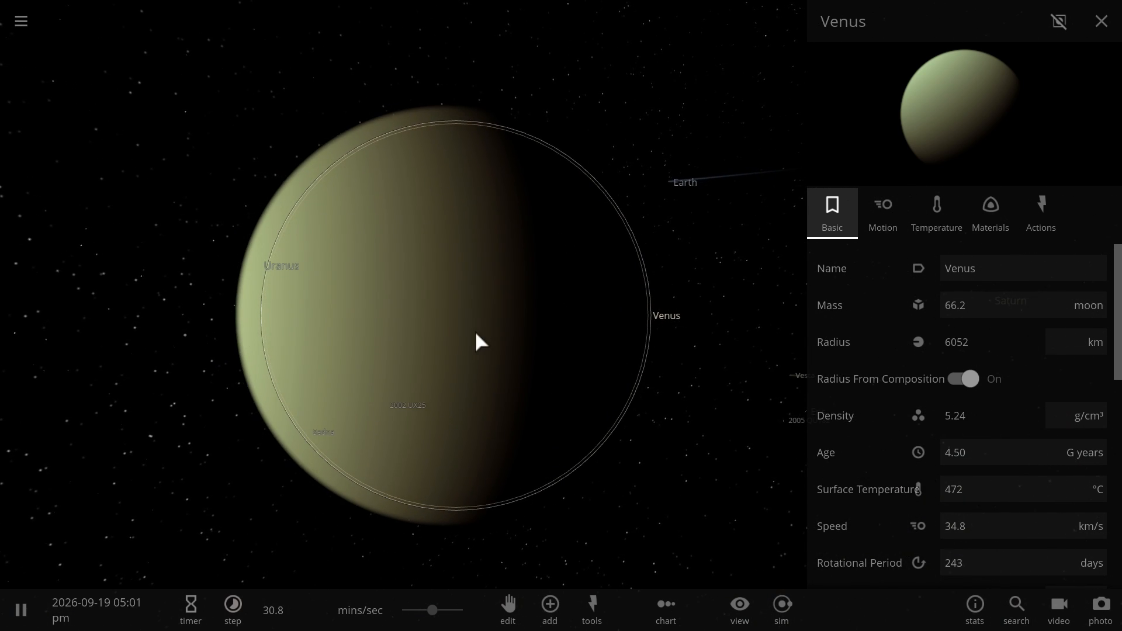
{"action": "mouse_move", "coordinate": [538, 384]}
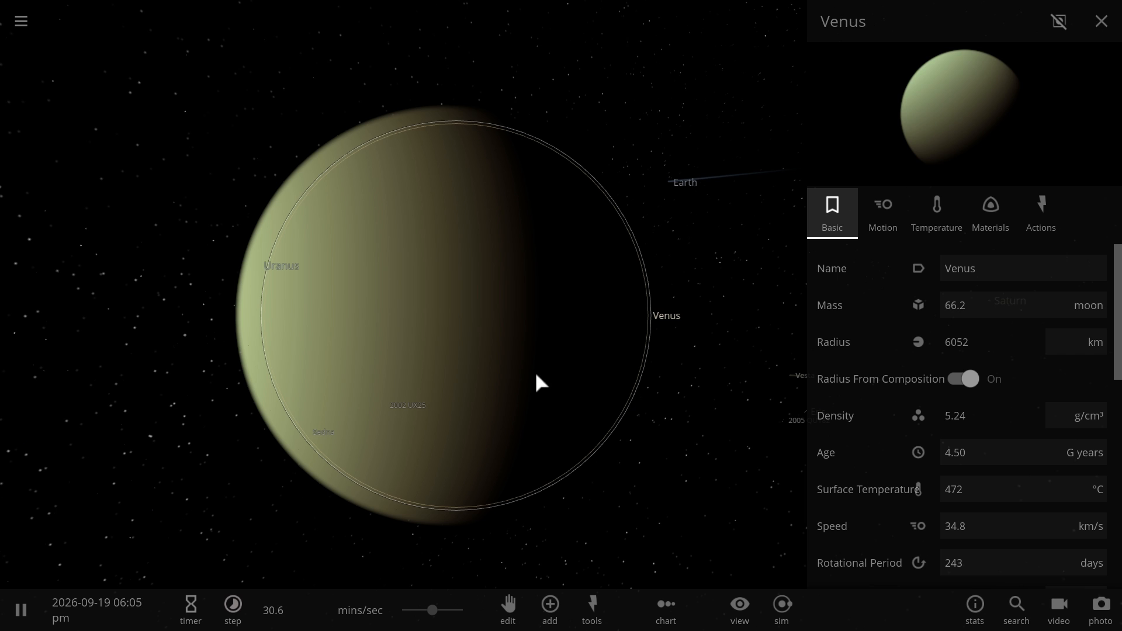
{"action": "mouse_move", "coordinate": [399, 378]}
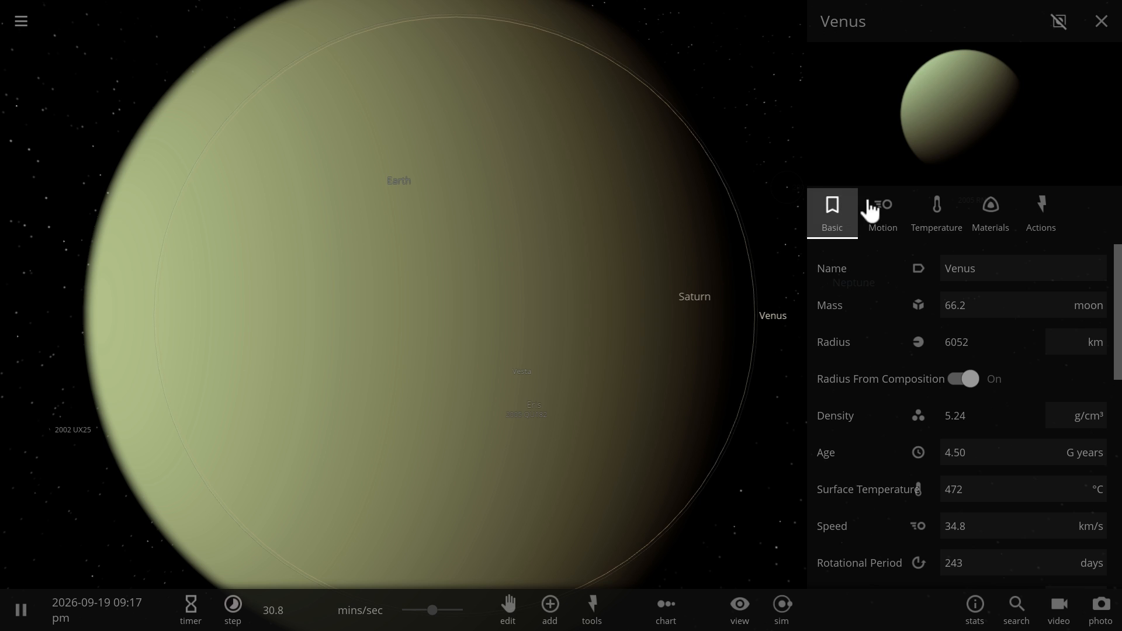
{"action": "left_click", "coordinate": [935, 213]}
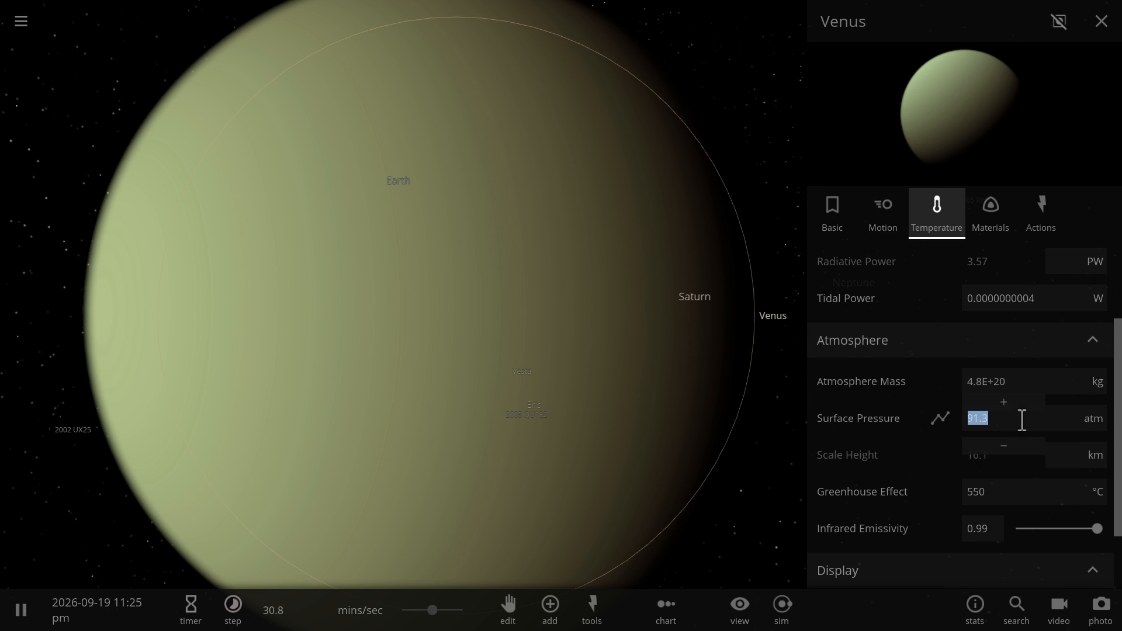
{"action": "left_click", "coordinate": [1003, 446]}
{"action": "type", "text": "2.51"}
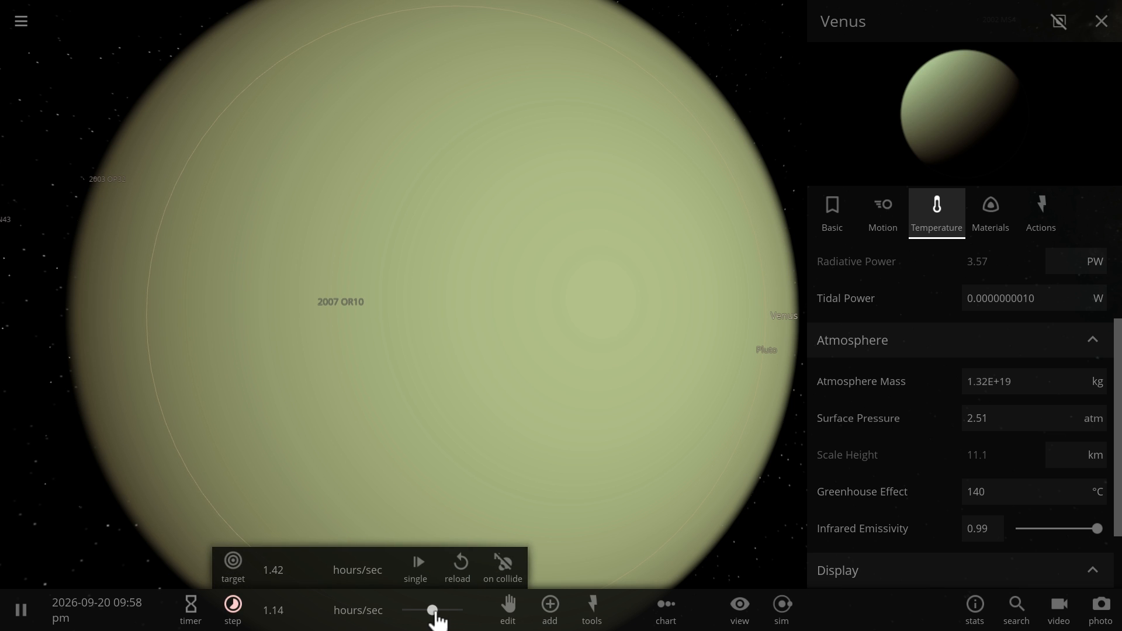
Step: Show Venus's composition of 20% iron and 80% silicate and add water to it
{"action": "left_click", "coordinate": [990, 212]}
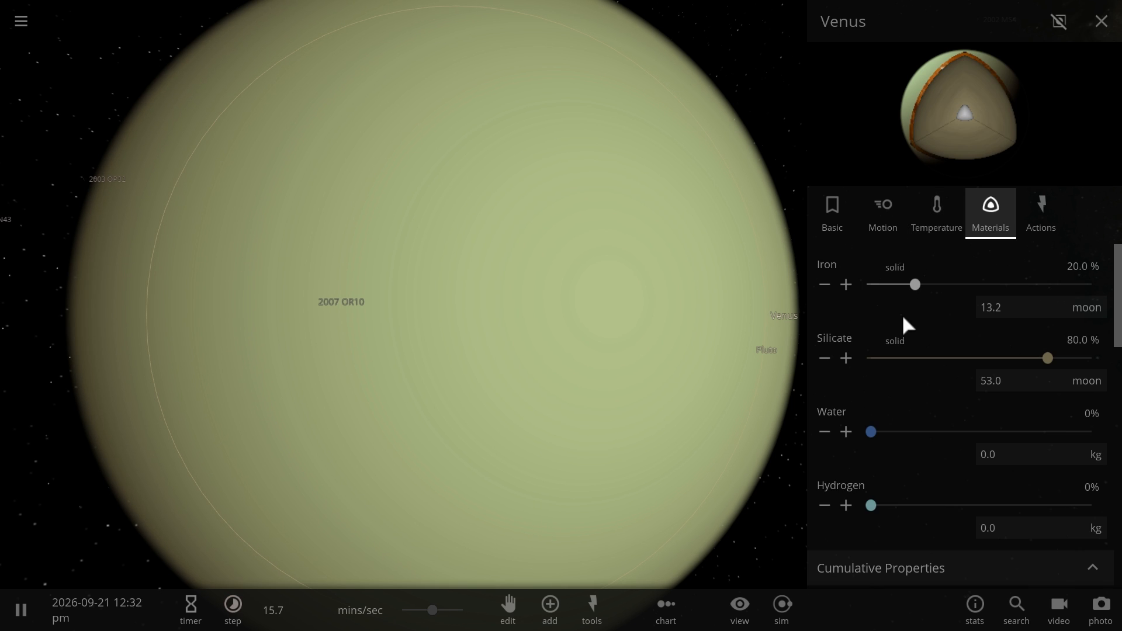
{"action": "mouse_move", "coordinate": [864, 463]}
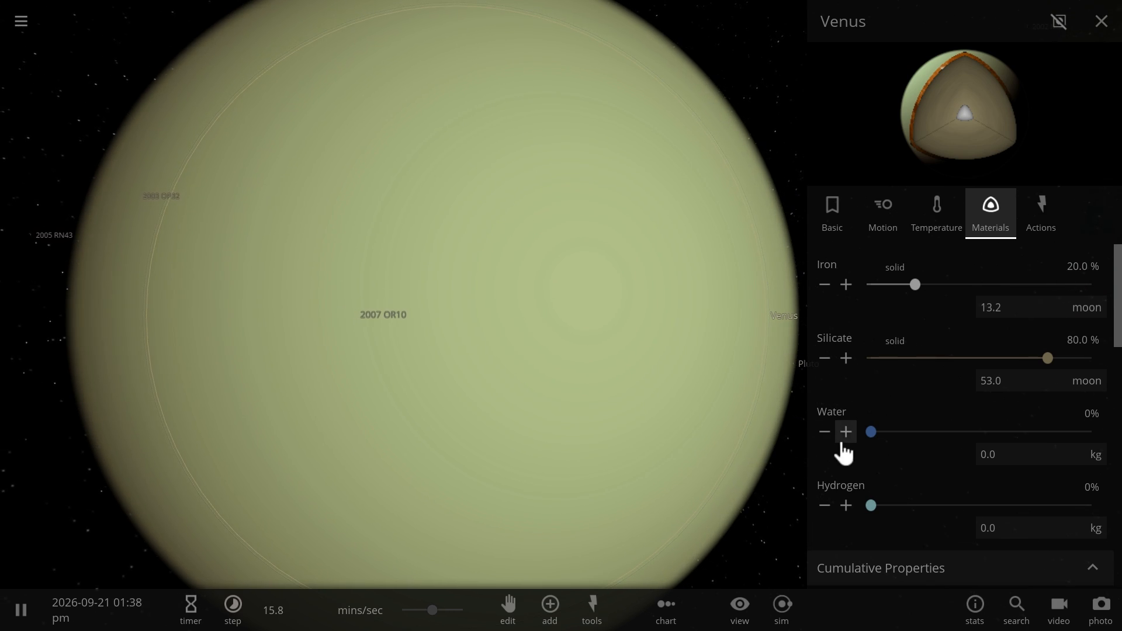
{"action": "left_click", "coordinate": [845, 432]}
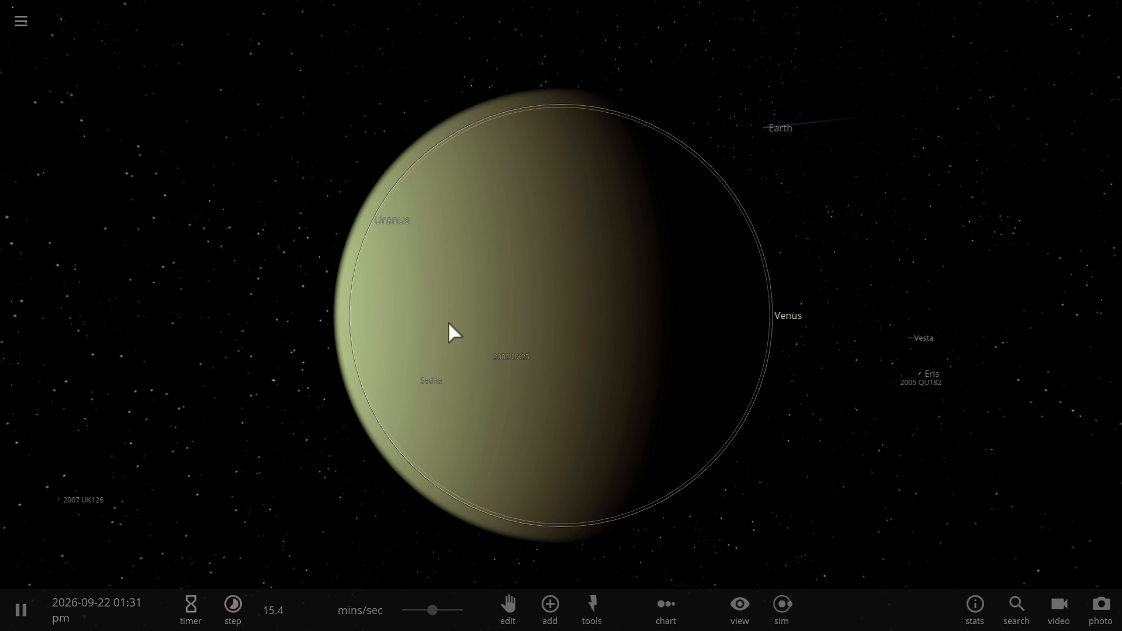
{"action": "mouse_move", "coordinate": [516, 364]}
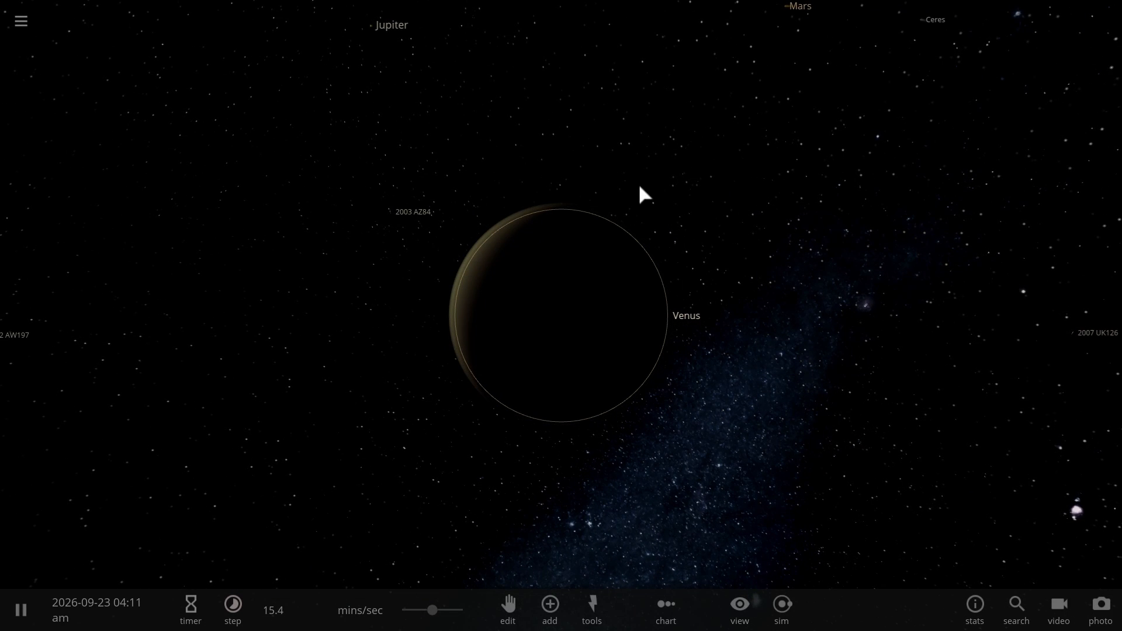
{"action": "mouse_move", "coordinate": [587, 215]}
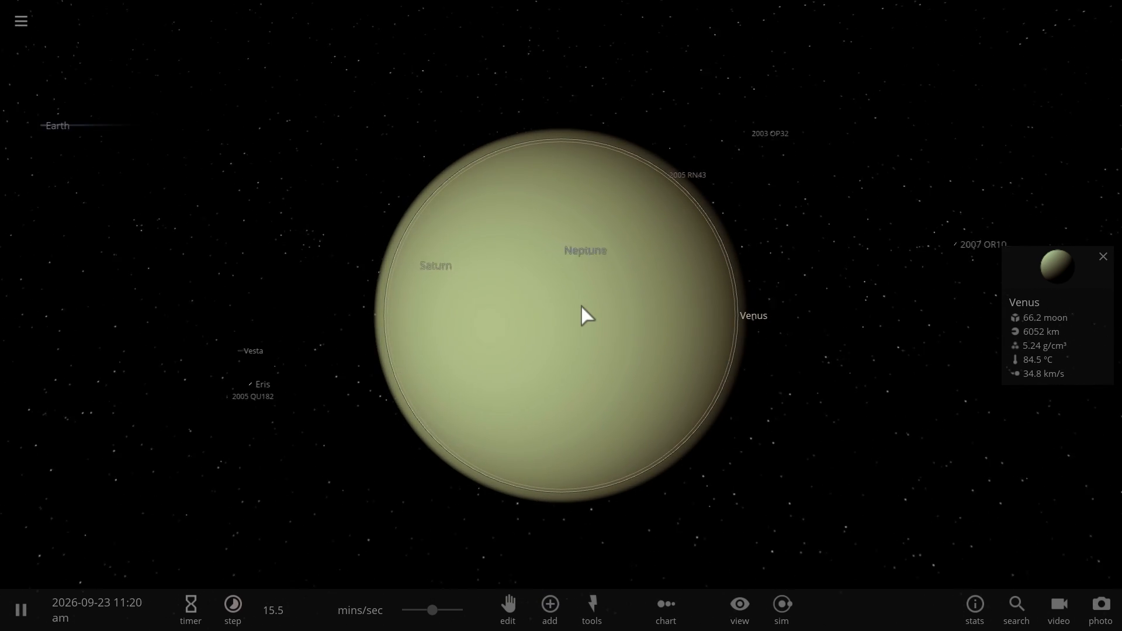
Step: Inspect Jupiter's stats, then select Venus and bring it back into close view
{"action": "scroll", "scroll_direction": "down", "scroll_amount": 3}
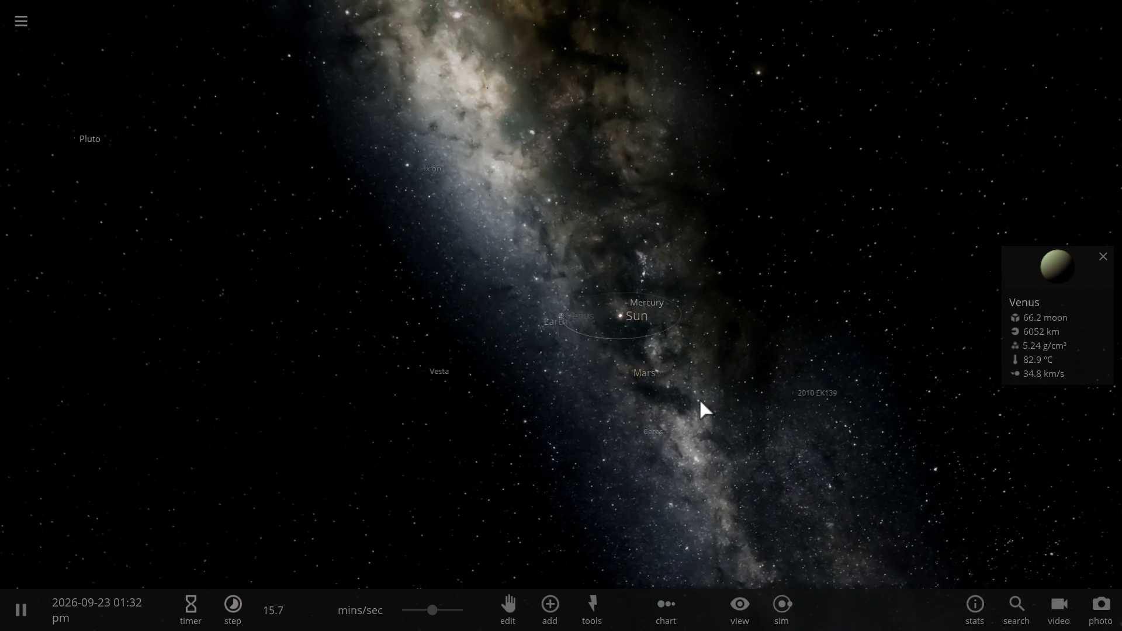
{"action": "left_click", "coordinate": [904, 400]}
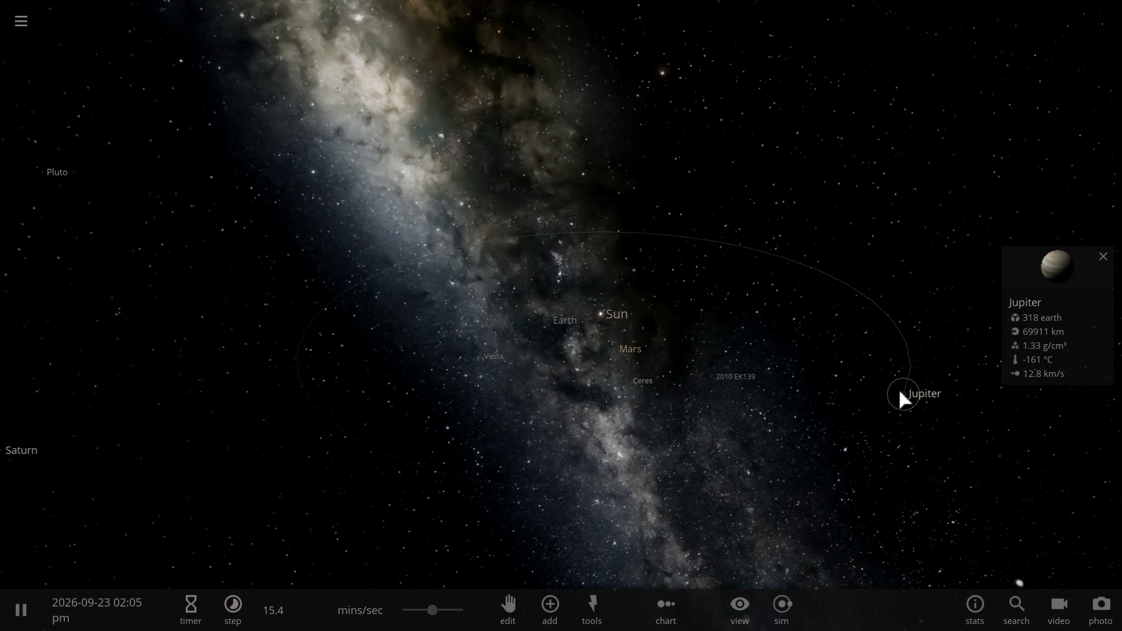
{"action": "left_click", "coordinate": [1102, 256]}
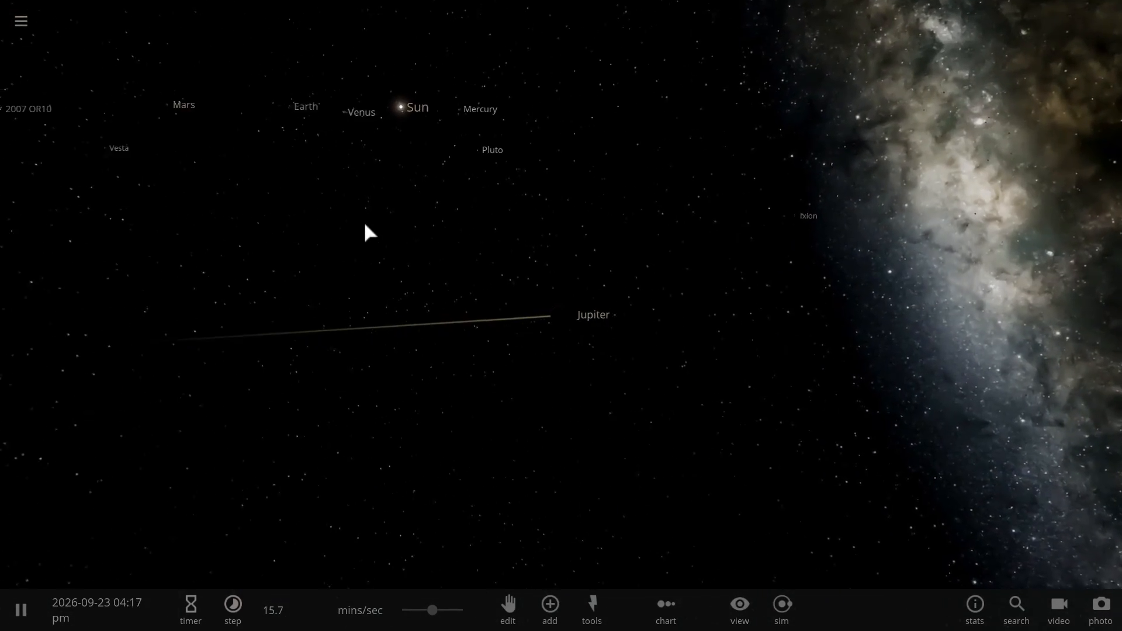
{"action": "left_click", "coordinate": [361, 112]}
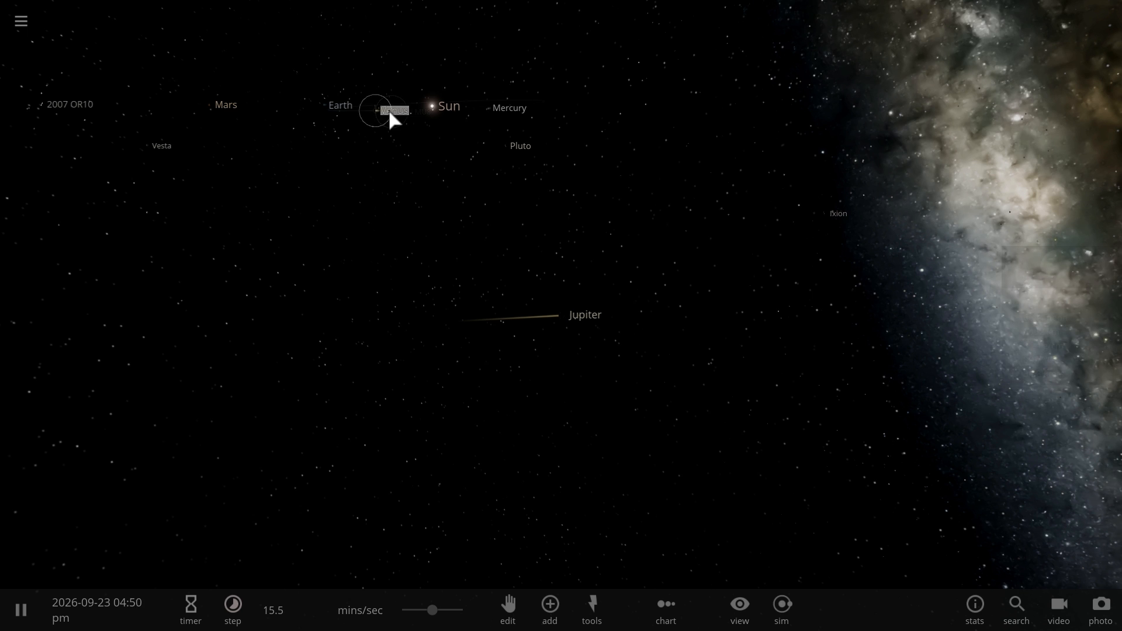
{"action": "left_click", "coordinate": [394, 111]}
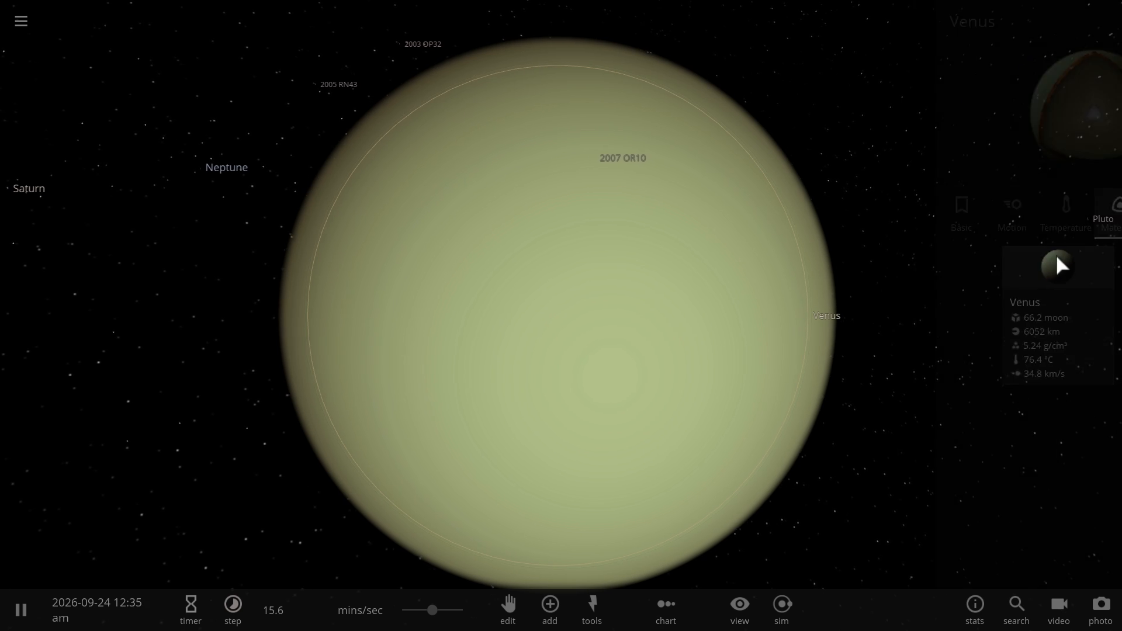
Step: Add 1% water to Venus and hide its atmosphere, revealing a deep-blue ocean world
{"action": "left_click", "coordinate": [990, 212]}
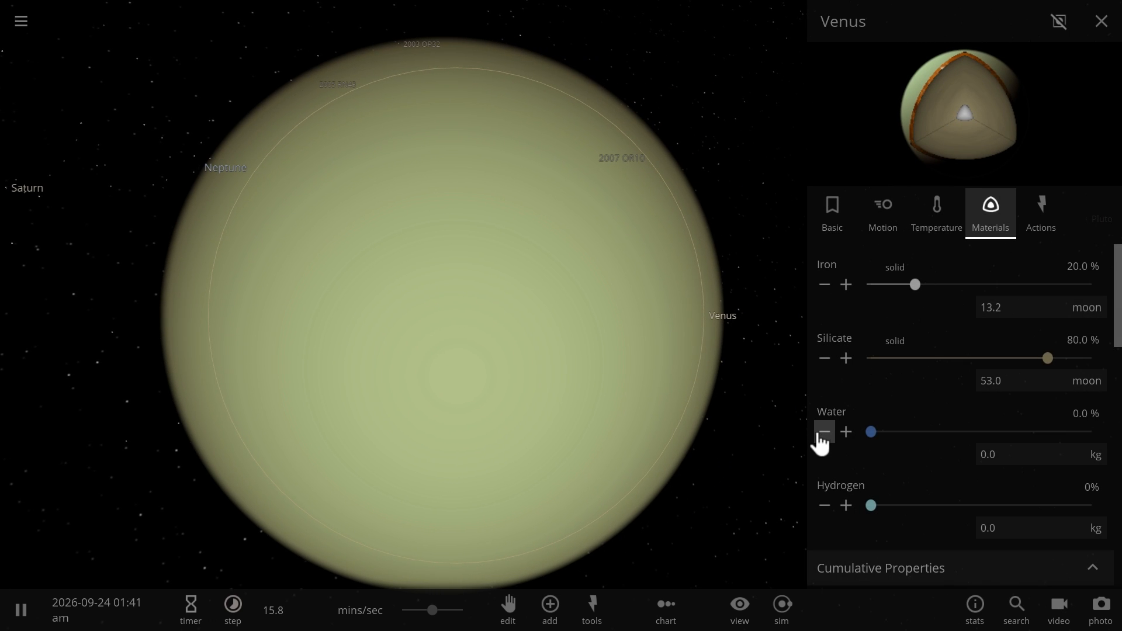
{"action": "mouse_move", "coordinate": [846, 431]}
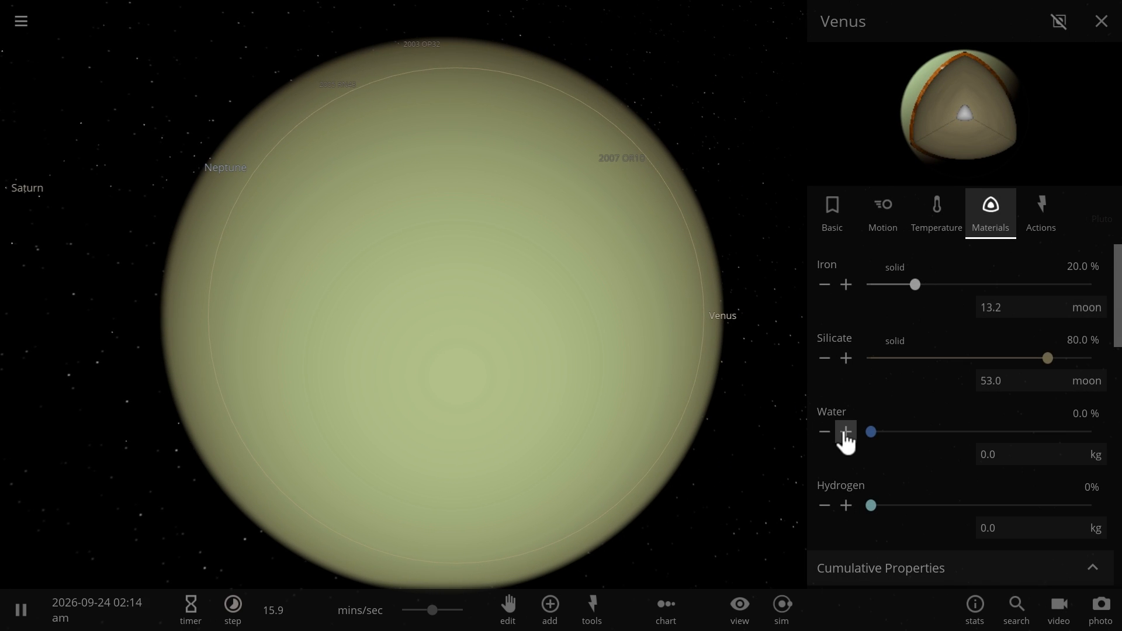
{"action": "left_click", "coordinate": [846, 431]}
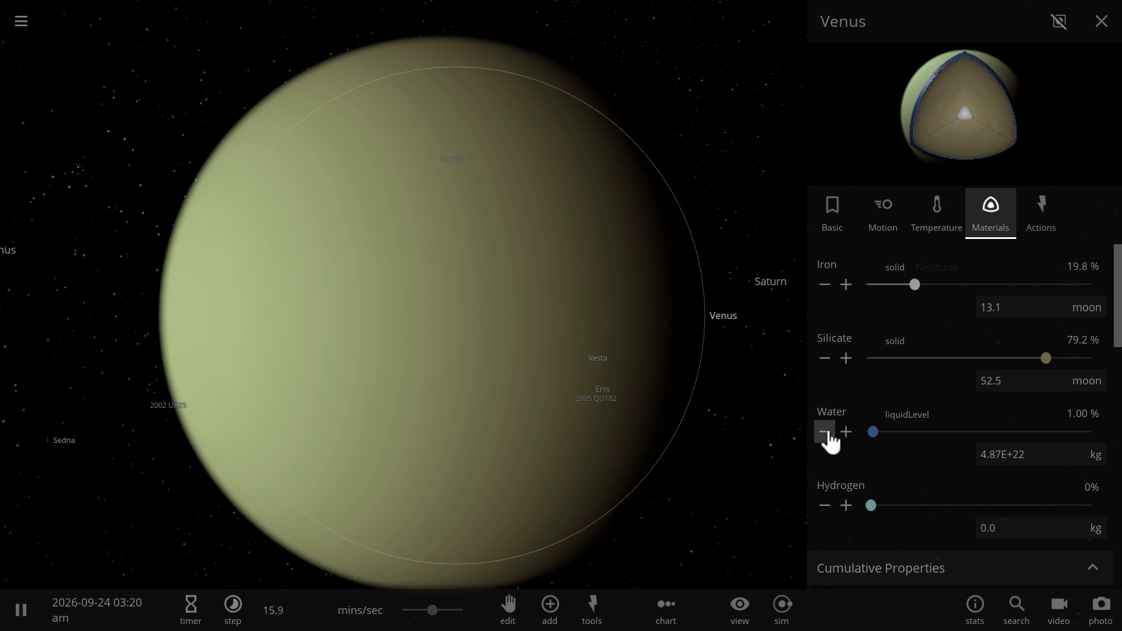
{"action": "left_click", "coordinate": [937, 213]}
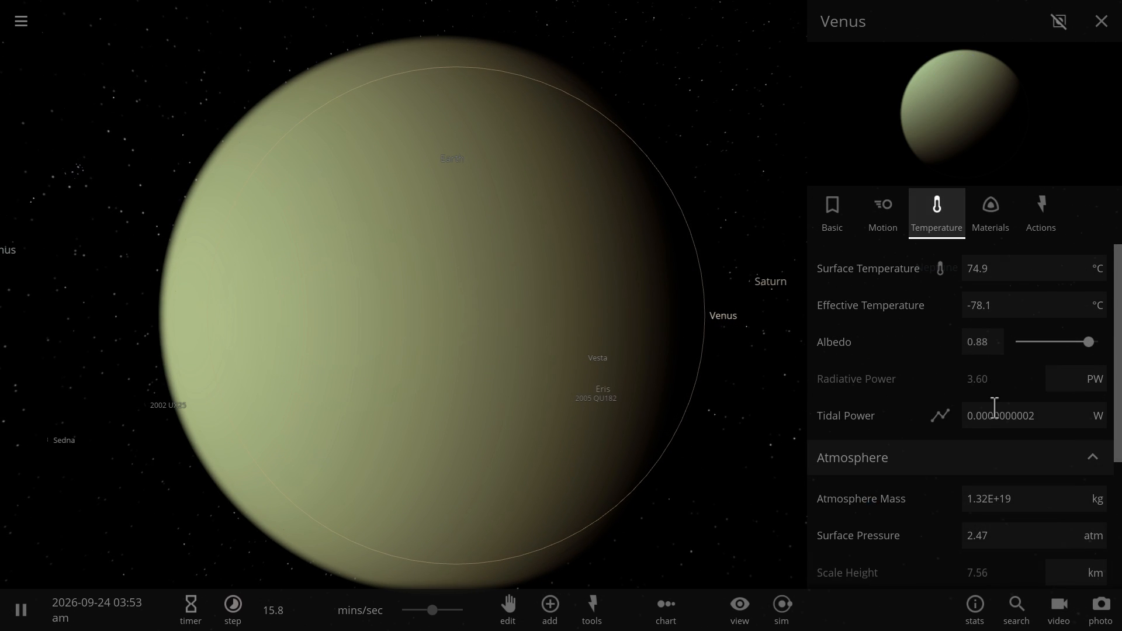
{"action": "scroll", "scroll_direction": "down", "scroll_amount": 3}
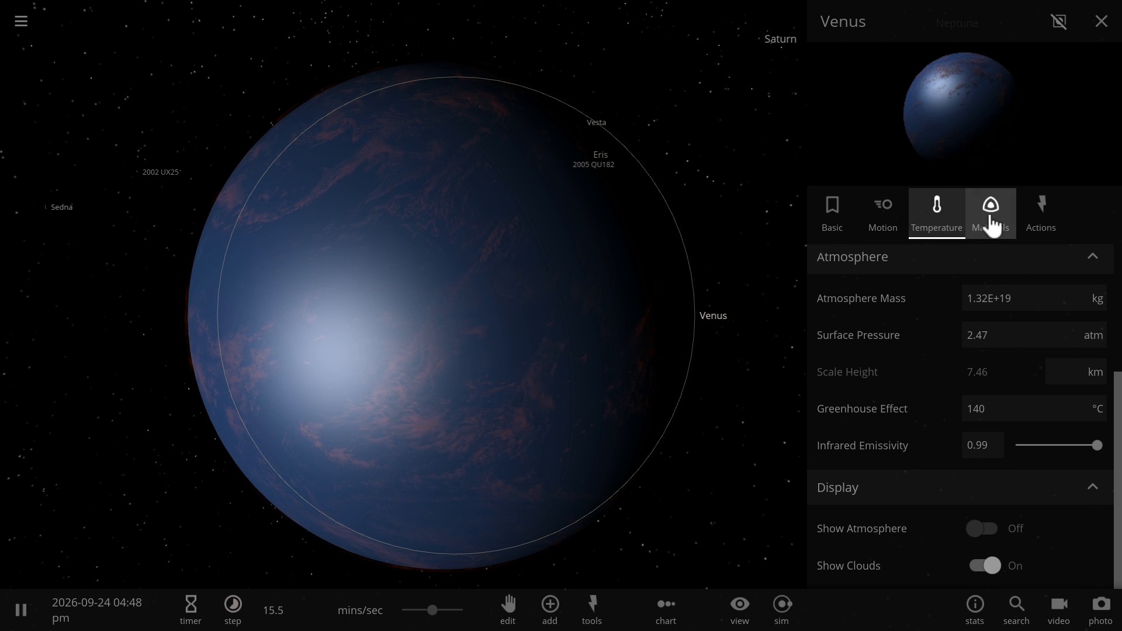
Step: Drain nearly all of Venus's water and show its atmosphere again as a hazy green globe
{"action": "left_click", "coordinate": [991, 213]}
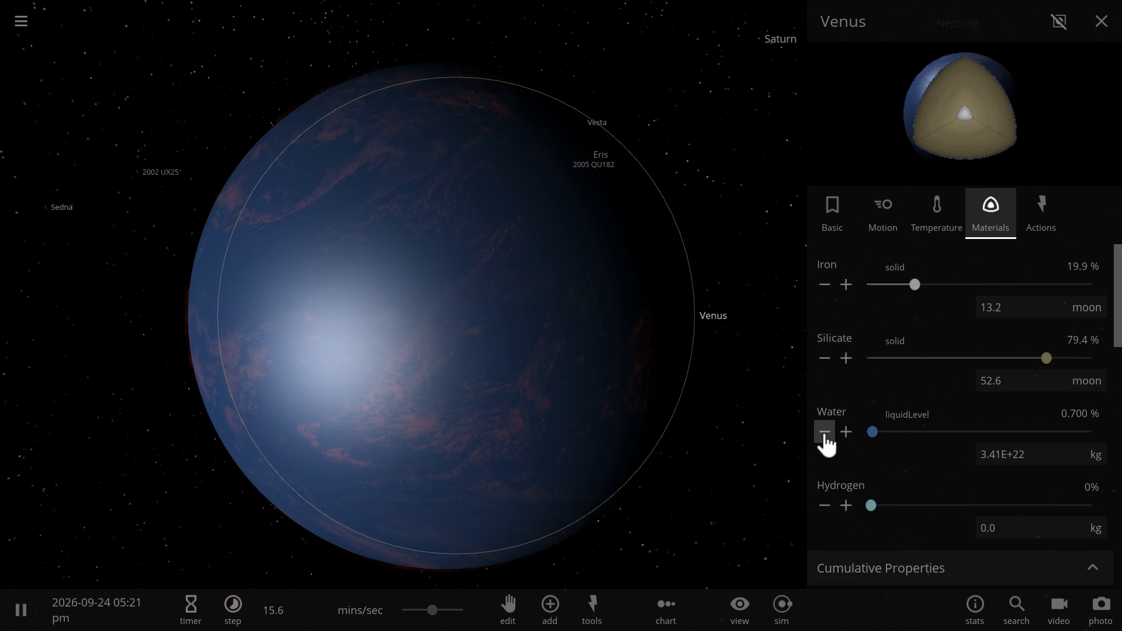
{"action": "left_click", "coordinate": [825, 432]}
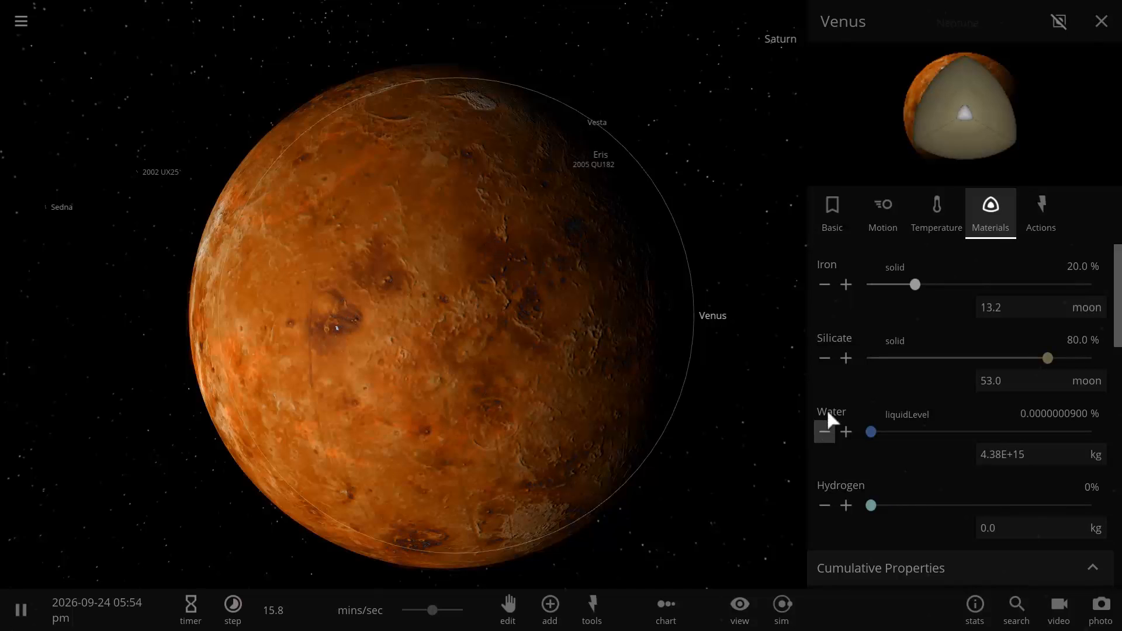
{"action": "left_click", "coordinate": [937, 213]}
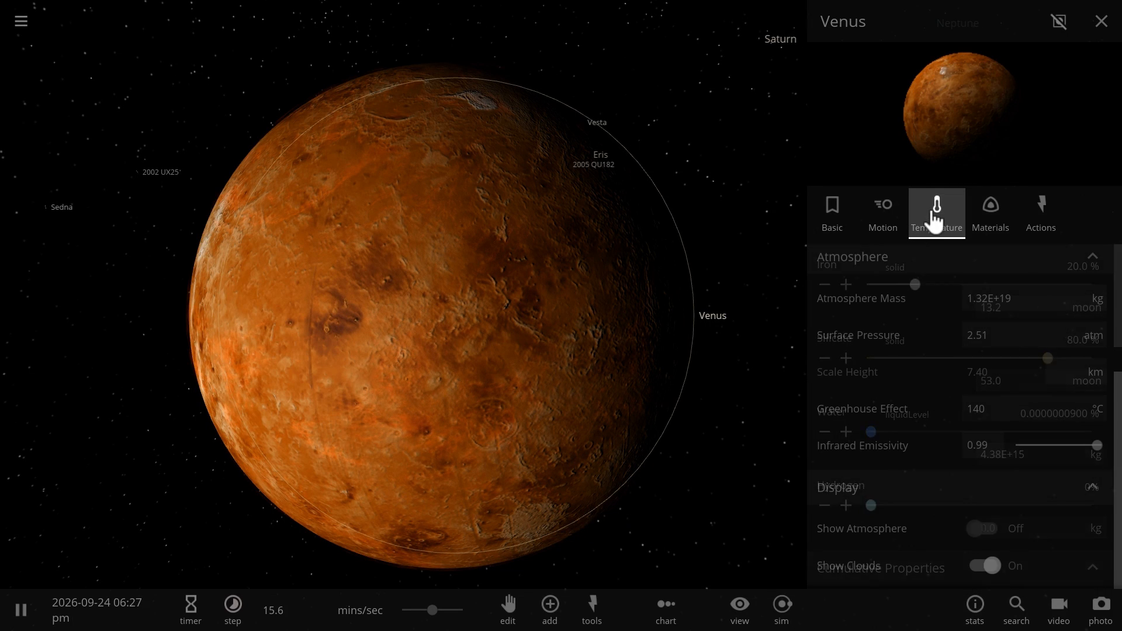
{"action": "left_click", "coordinate": [985, 528]}
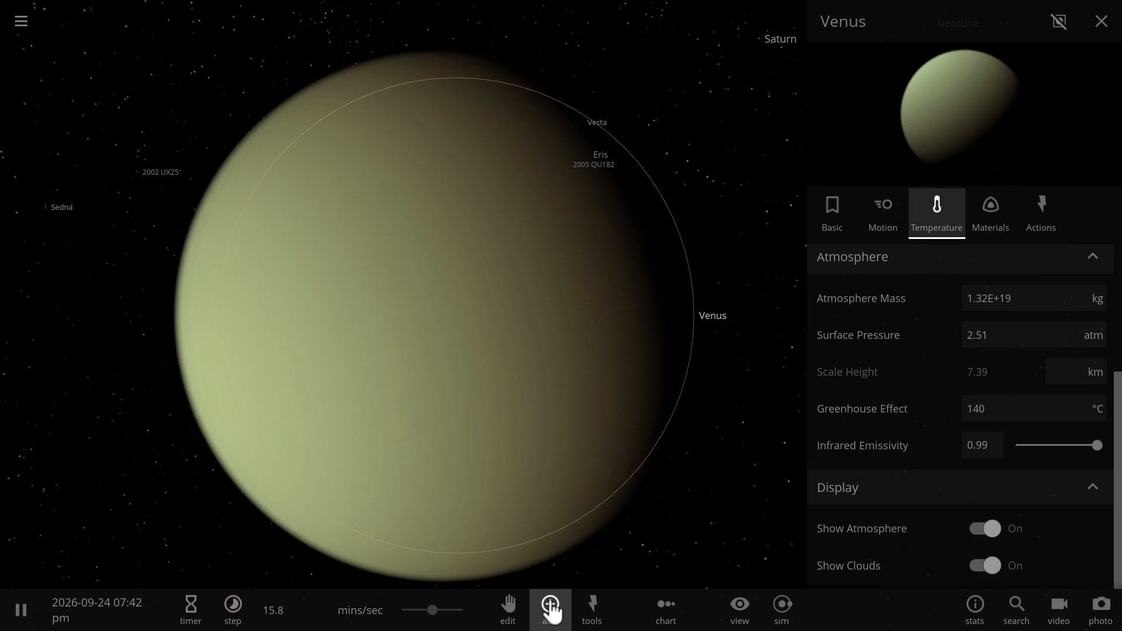
Step: Bring up the add-object catalog to launch minor bodies at Venus
{"action": "left_click", "coordinate": [550, 610]}
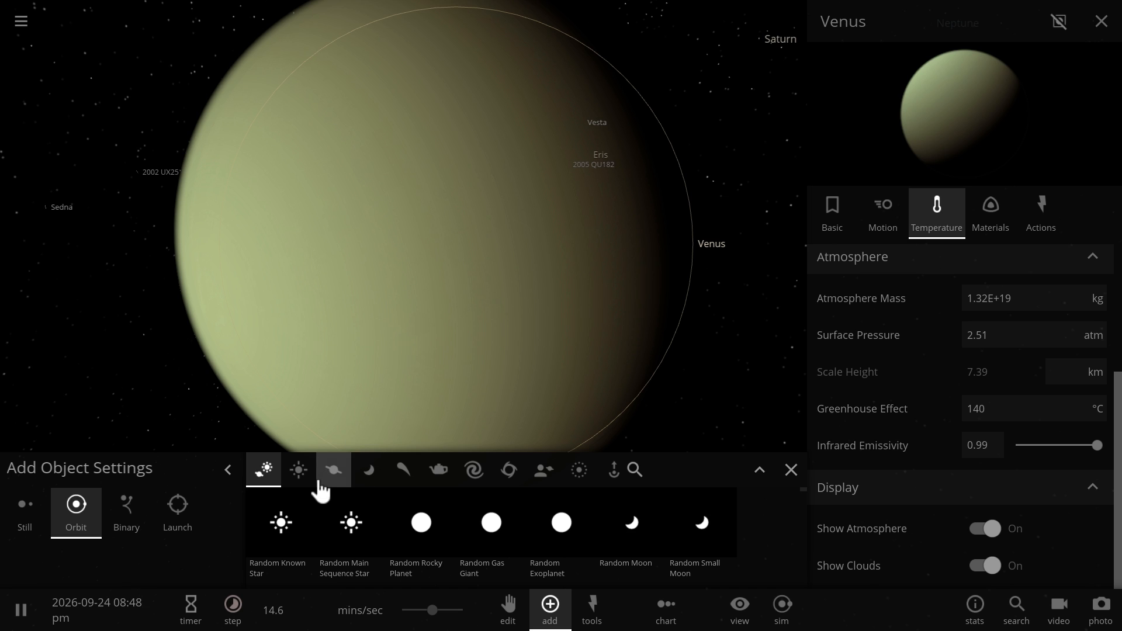
{"action": "mouse_move", "coordinate": [403, 470]}
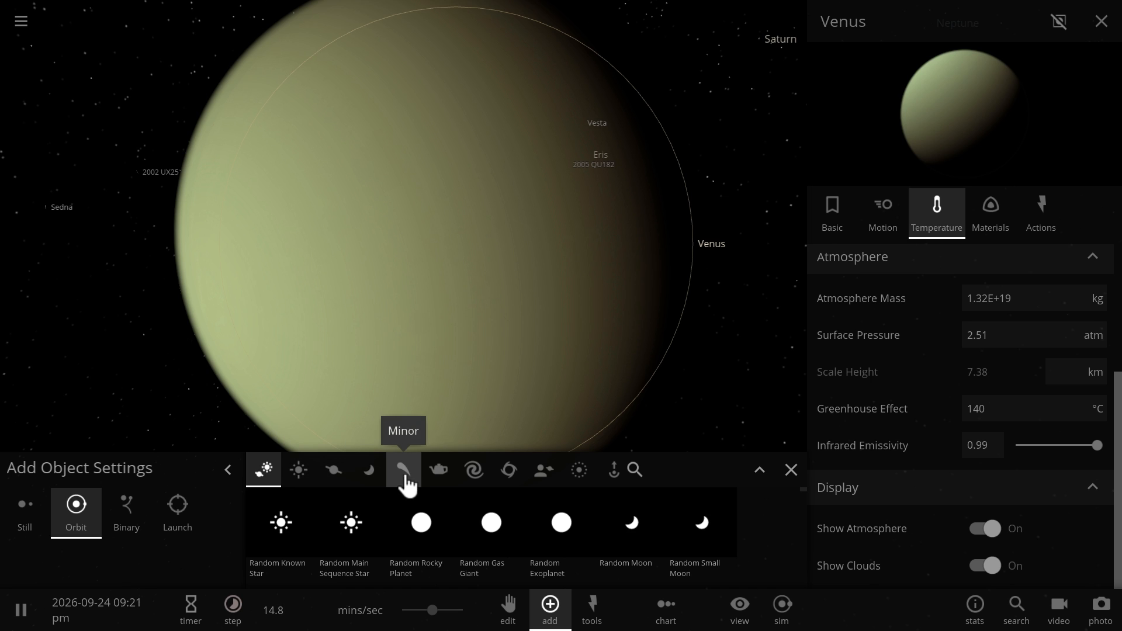
{"action": "mouse_move", "coordinate": [438, 470]}
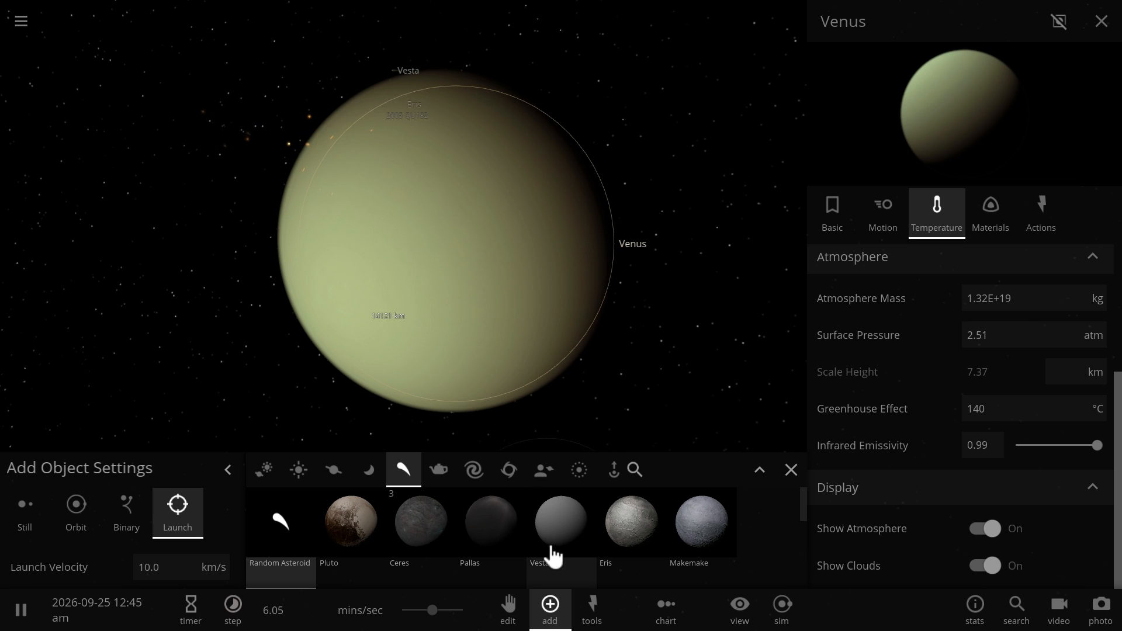
{"action": "mouse_move", "coordinate": [560, 523]}
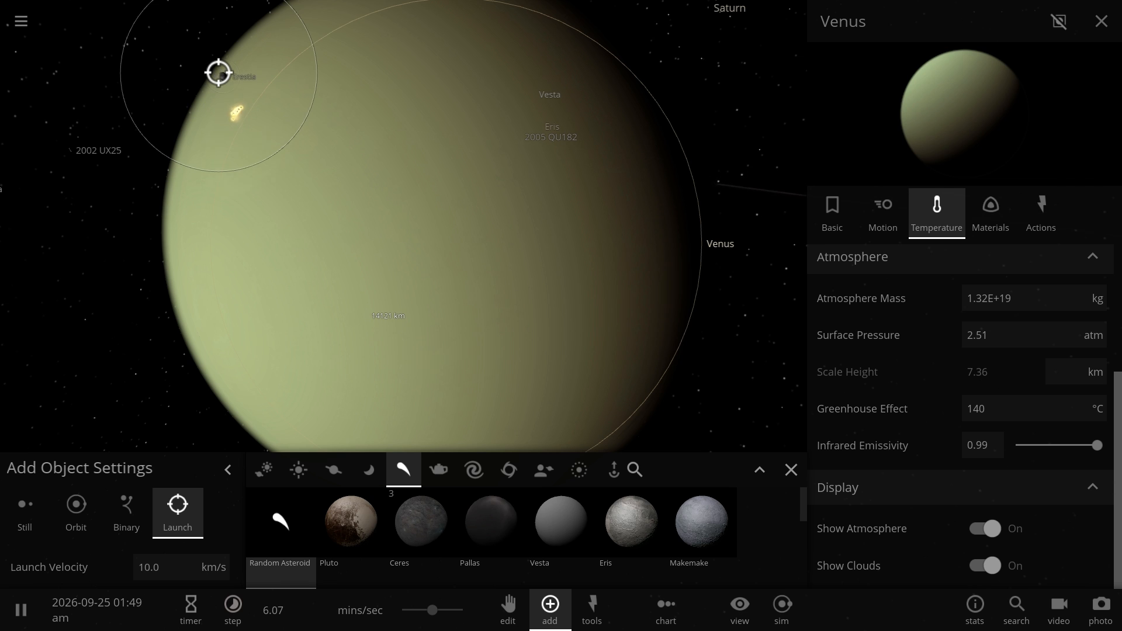
{"action": "mouse_move", "coordinate": [631, 523]}
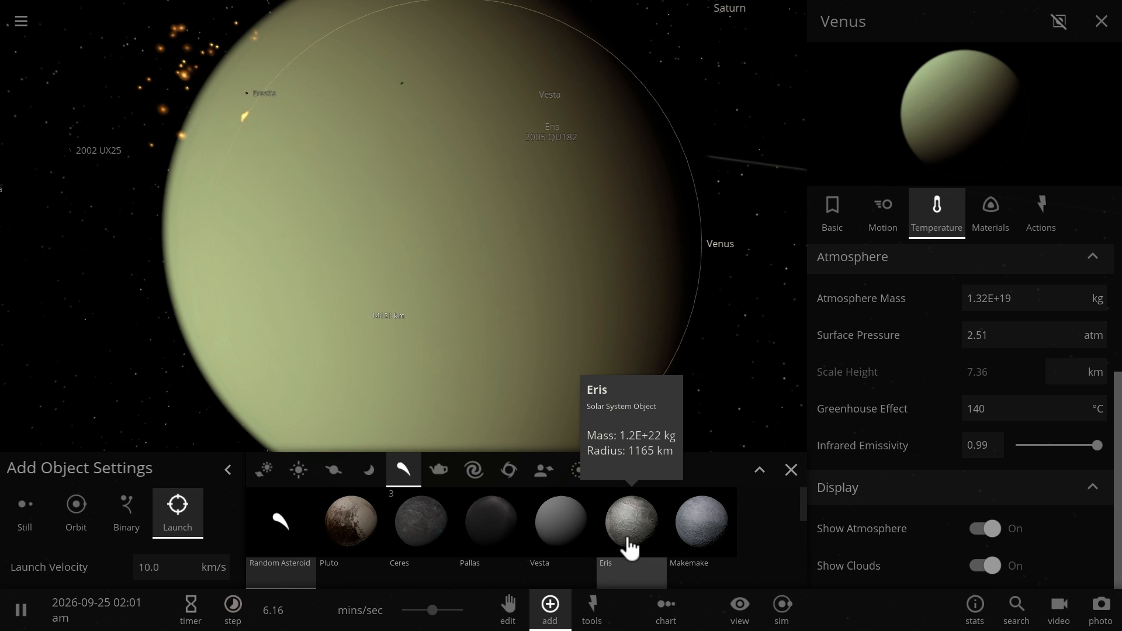
{"action": "mouse_move", "coordinate": [700, 521]}
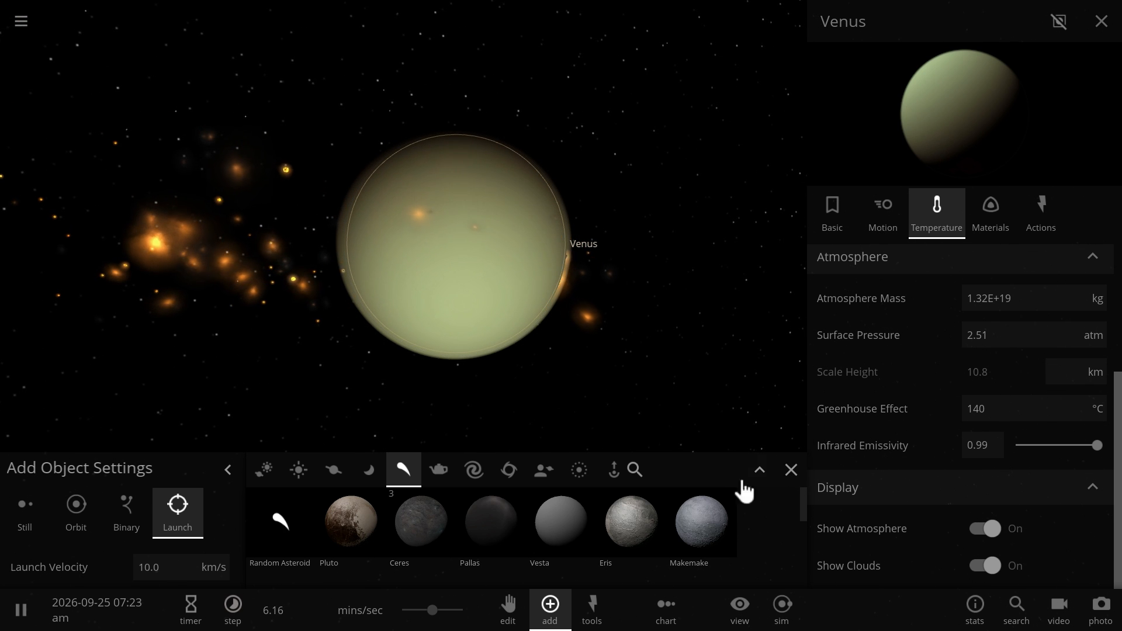
{"action": "mouse_move", "coordinate": [573, 432]}
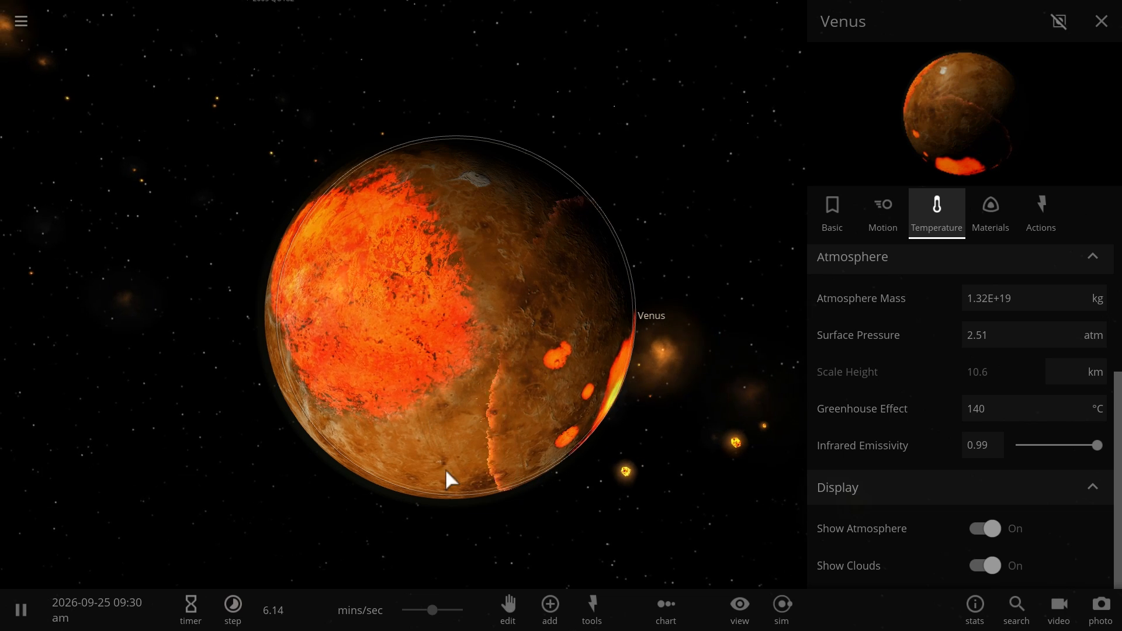
Step: Let the impacts melt Venus's surface, then reopen the minor-body launch menu
{"action": "left_click", "coordinate": [231, 610]}
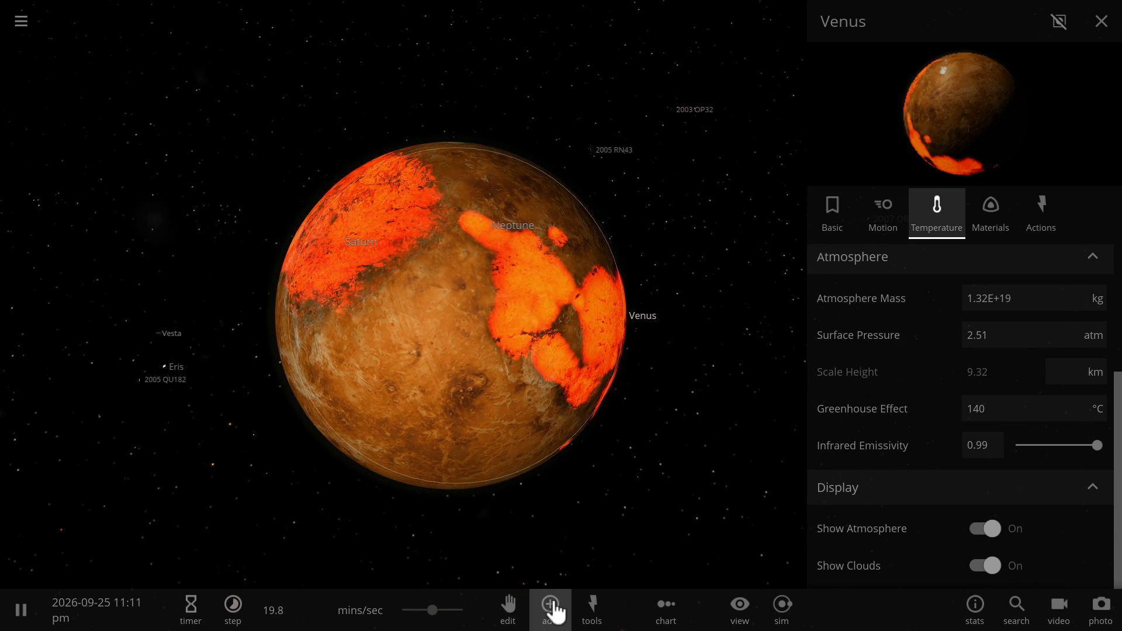
{"action": "left_click", "coordinate": [550, 610]}
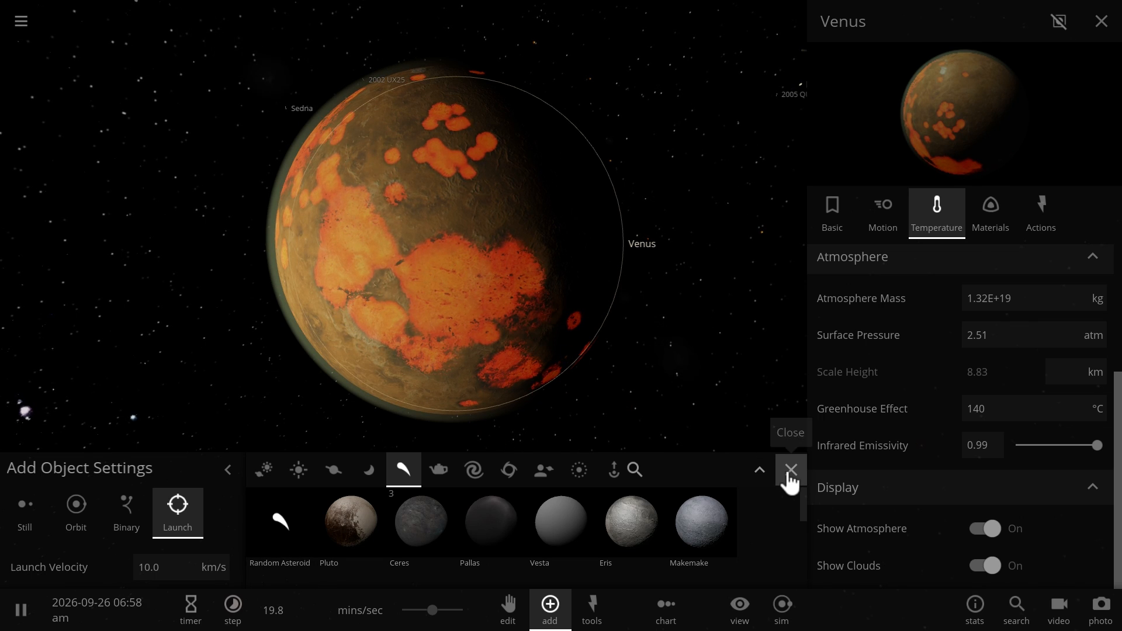
Step: Dismiss Add Object Settings and let Venus cool at hours/sec
{"action": "left_click", "coordinate": [790, 470]}
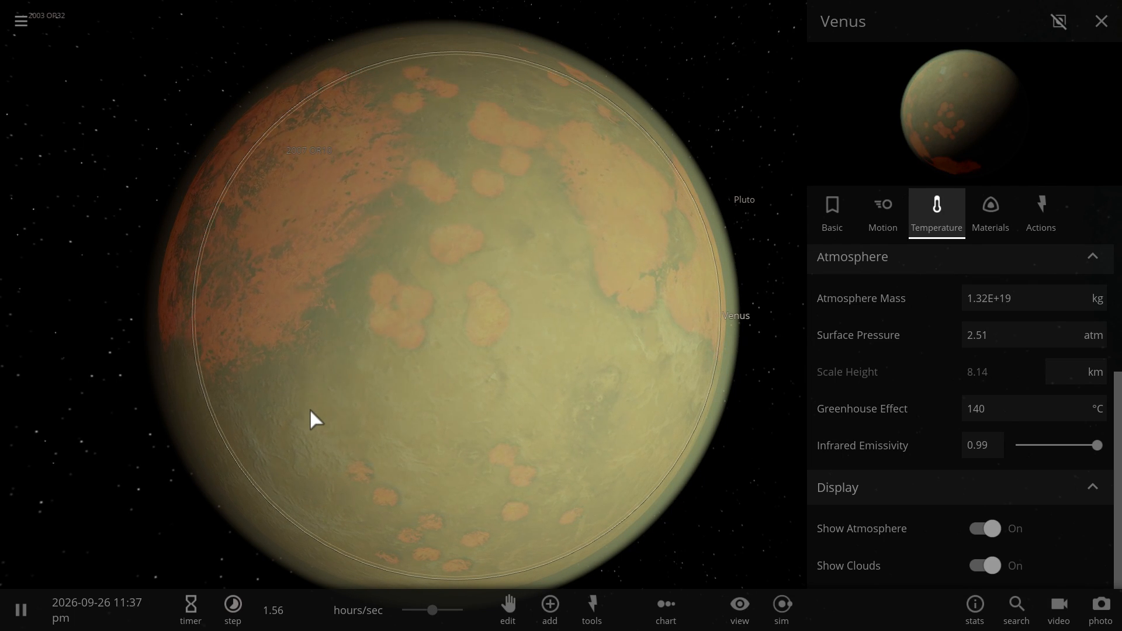
{"action": "mouse_move", "coordinate": [429, 337]}
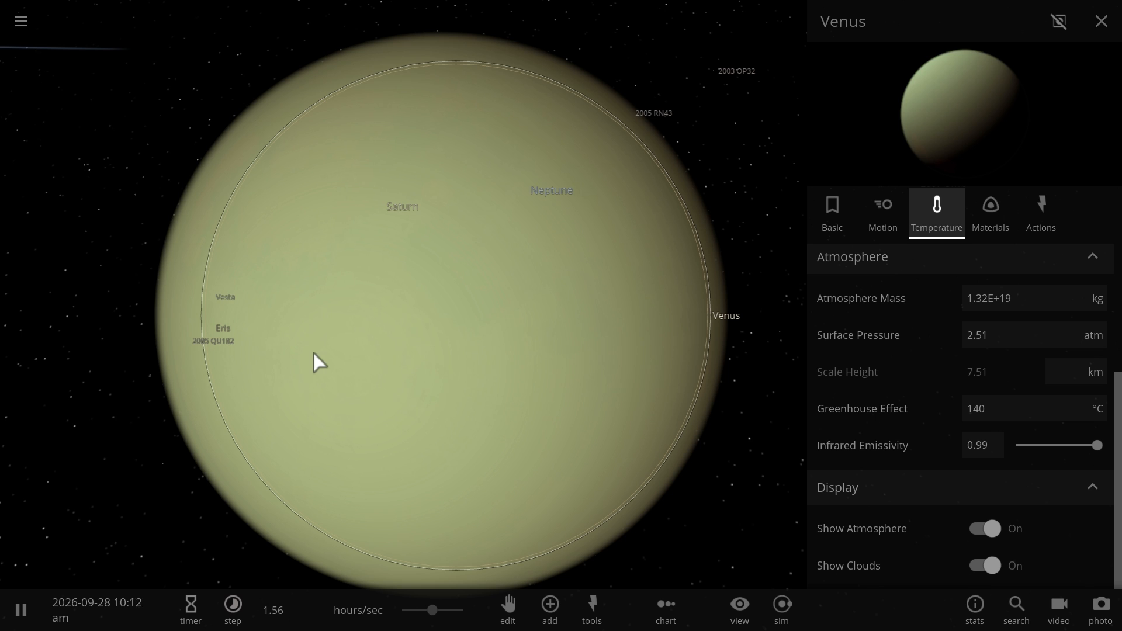
{"action": "mouse_move", "coordinate": [371, 359]}
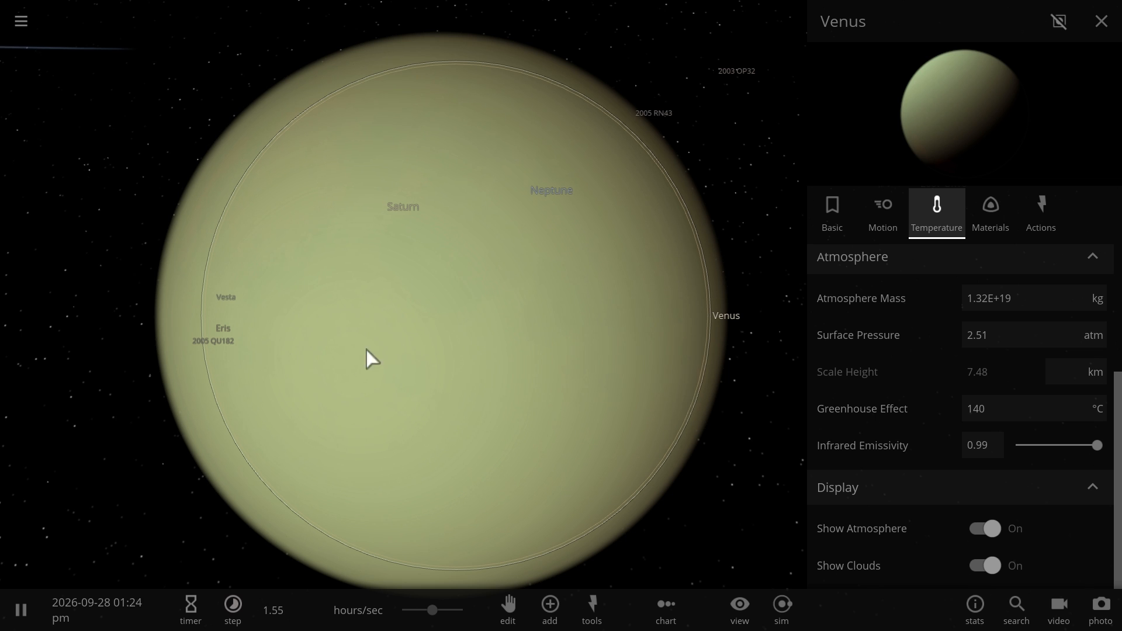
{"action": "mouse_move", "coordinate": [533, 280]}
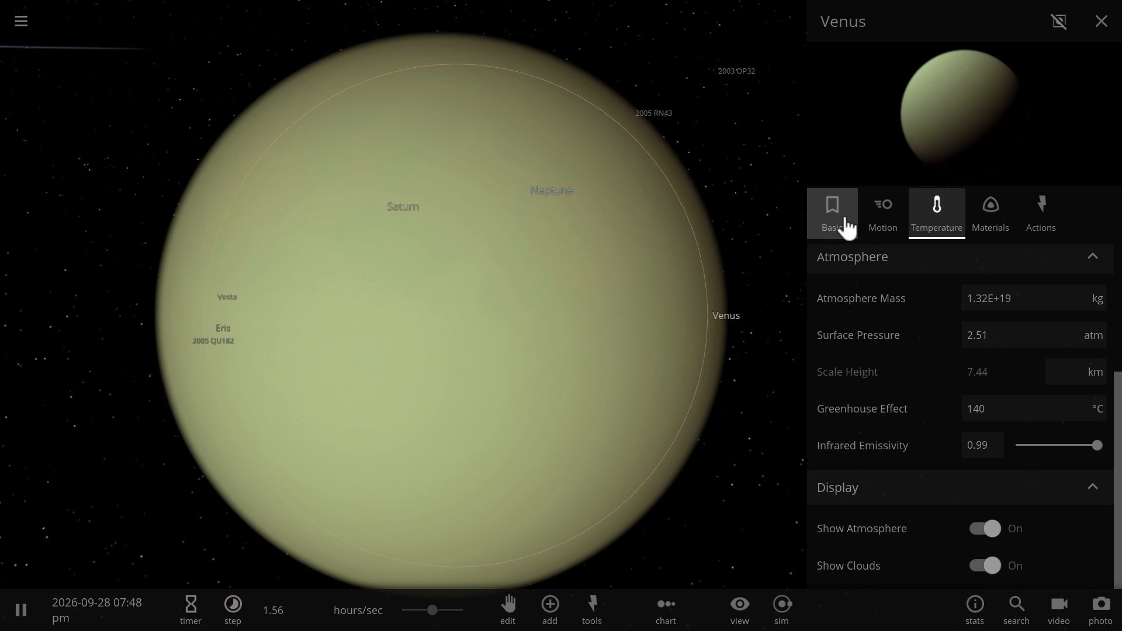
Step: Show Venus's surface gravity in Earth units, reading 0.905 Earth
{"action": "left_click", "coordinate": [831, 211]}
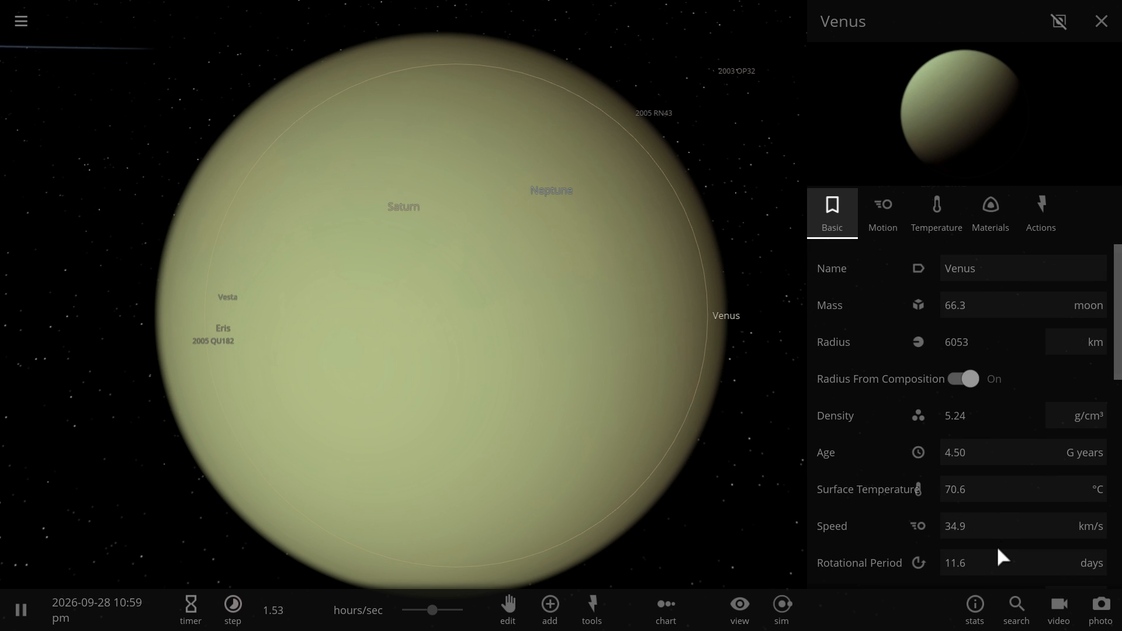
{"action": "scroll", "scroll_direction": "down", "scroll_amount": 3}
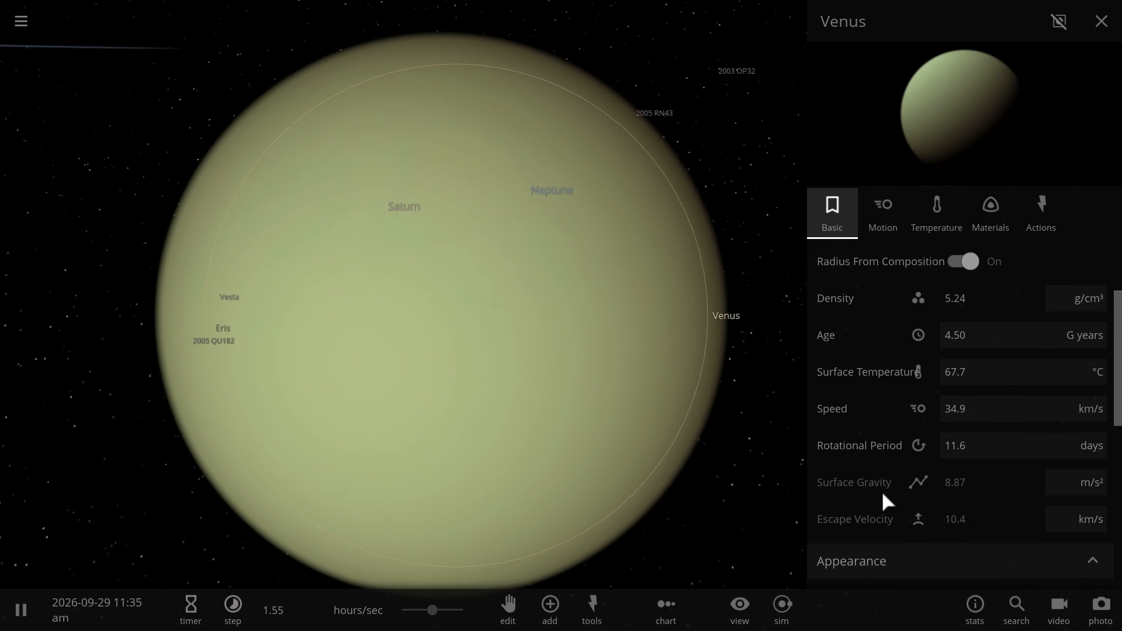
{"action": "left_click", "coordinate": [1073, 482]}
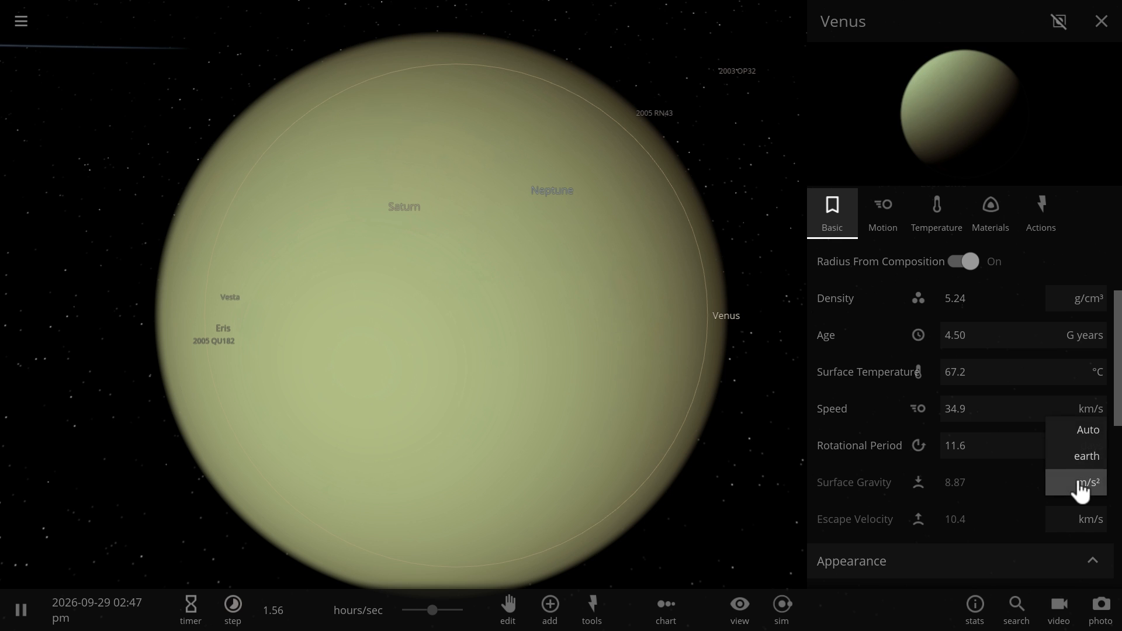
{"action": "left_click", "coordinate": [1087, 456]}
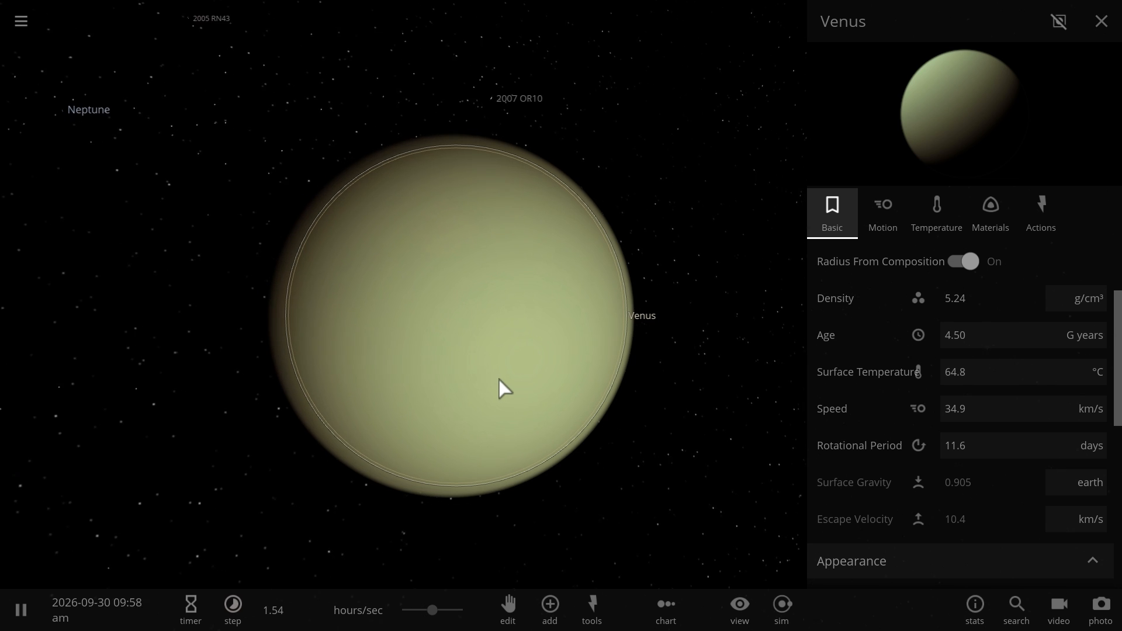
{"action": "scroll", "scroll_direction": "up", "scroll_amount": 3}
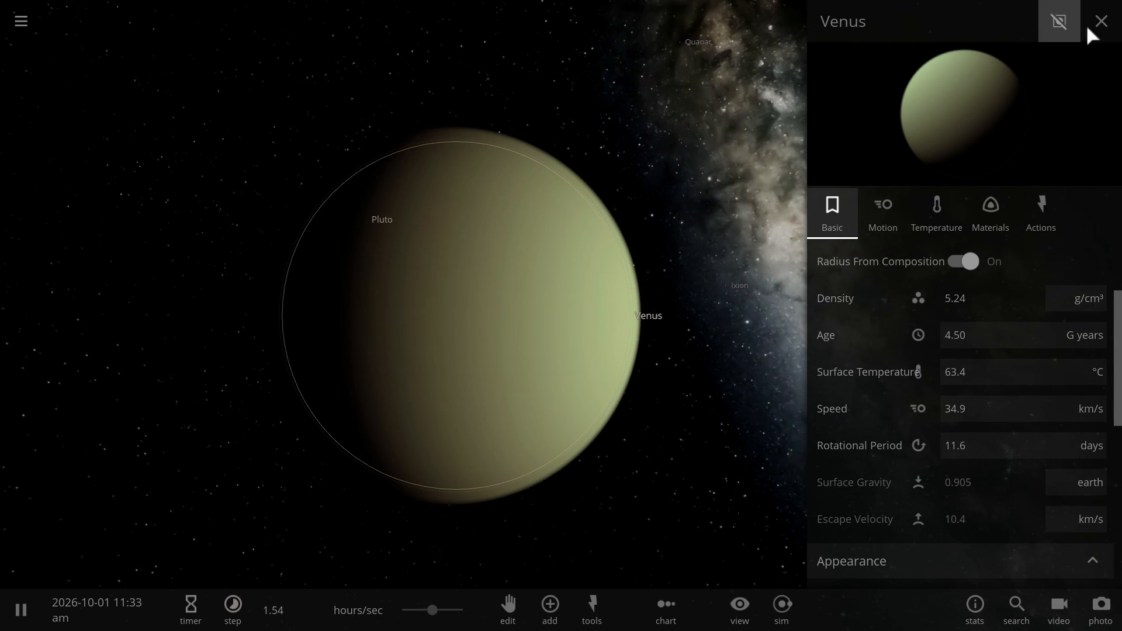
Step: Leave Venus's properties and select Earth to view its basic properties
{"action": "left_click", "coordinate": [1102, 21]}
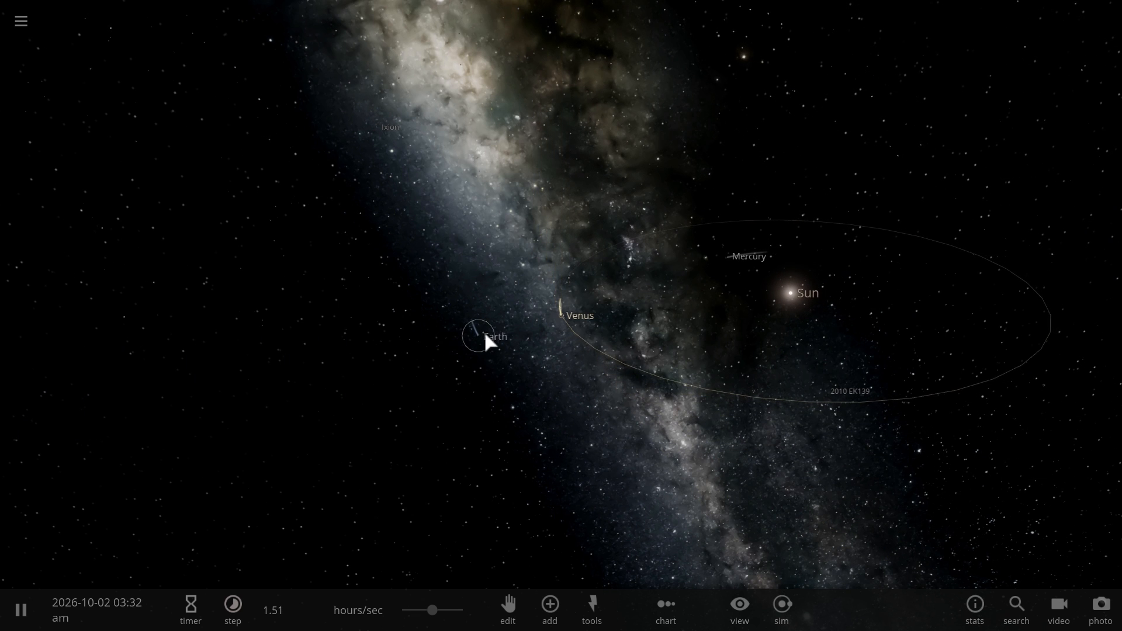
{"action": "left_click", "coordinate": [477, 336]}
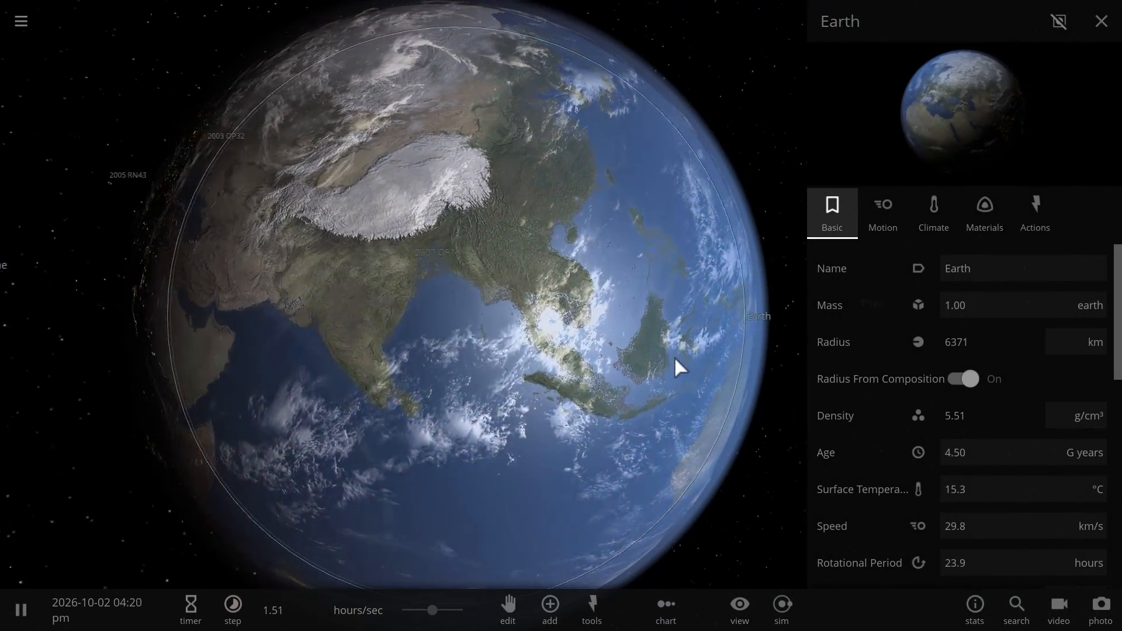
Step: Set Earth's carbon dioxide to 405 ppmv under Climate, then deselect Earth
{"action": "left_click", "coordinate": [933, 212]}
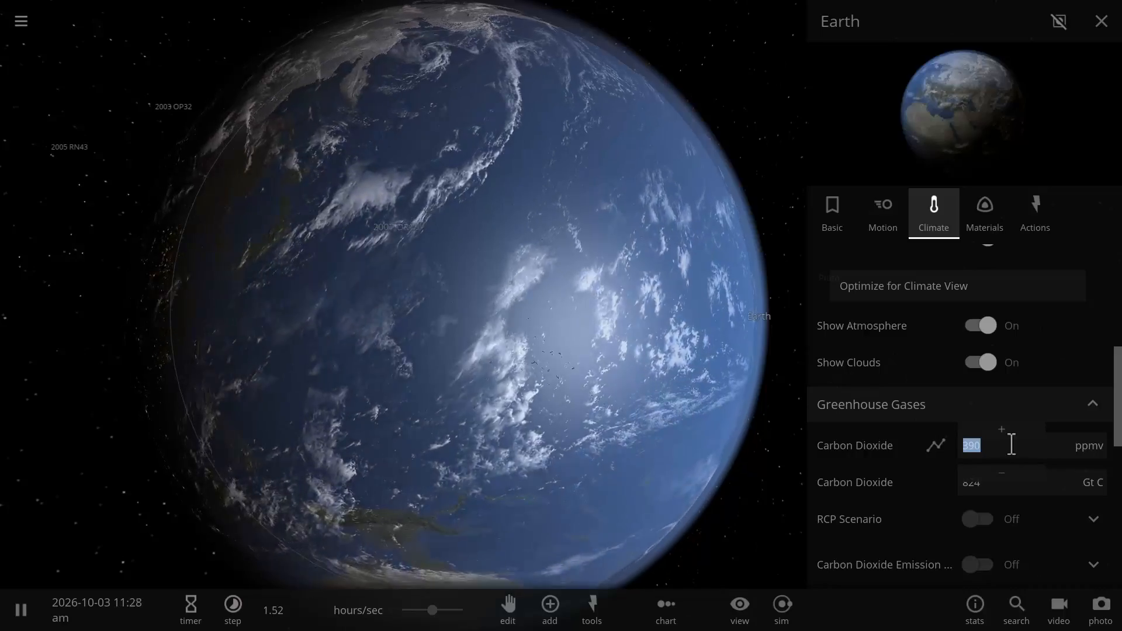
{"action": "type", "text": "405"}
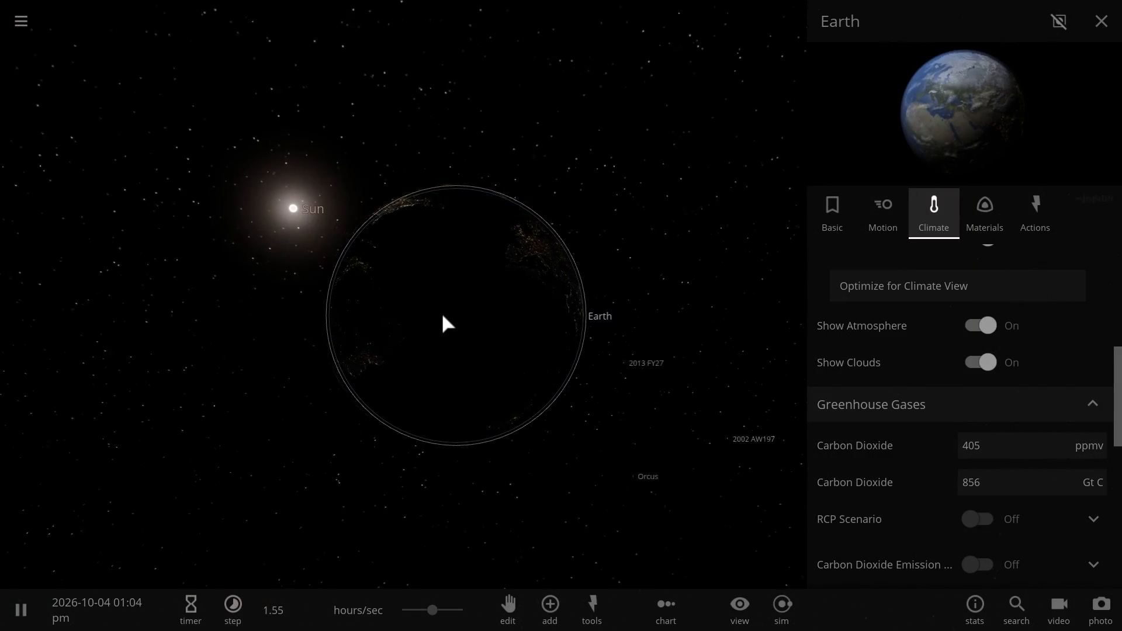
{"action": "left_click", "coordinate": [1102, 21]}
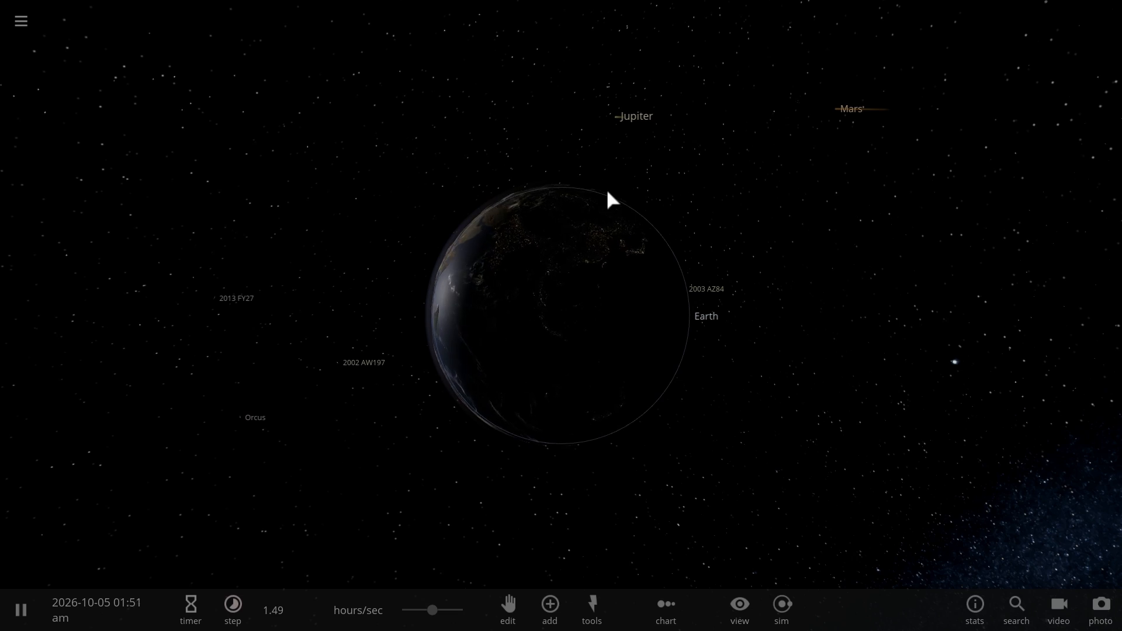
{"action": "scroll", "scroll_direction": "down", "scroll_amount": 3}
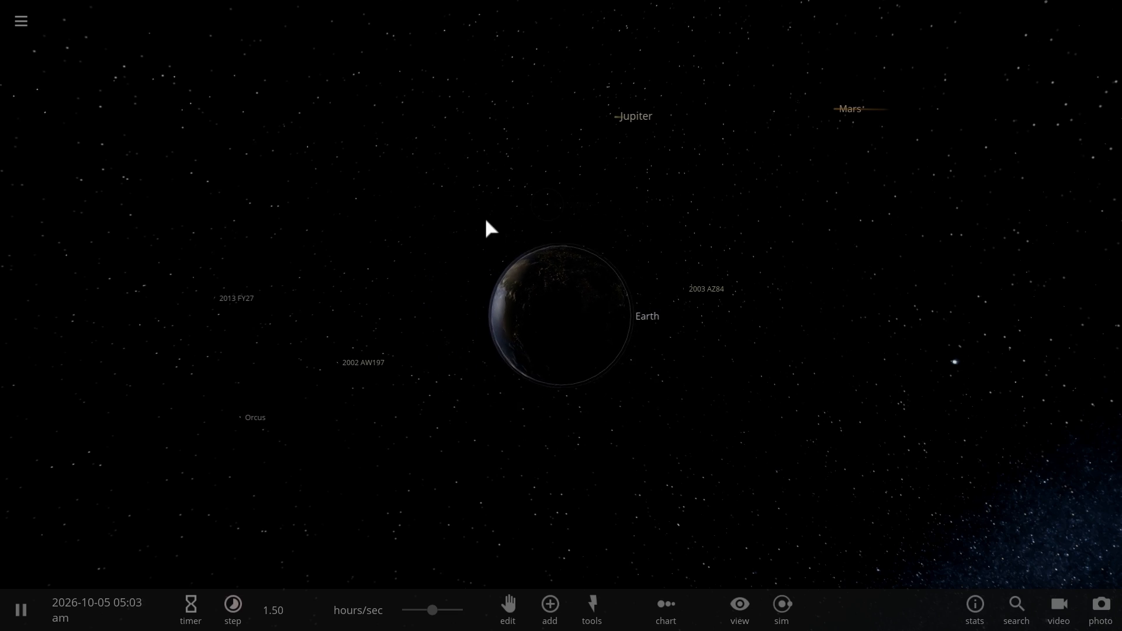